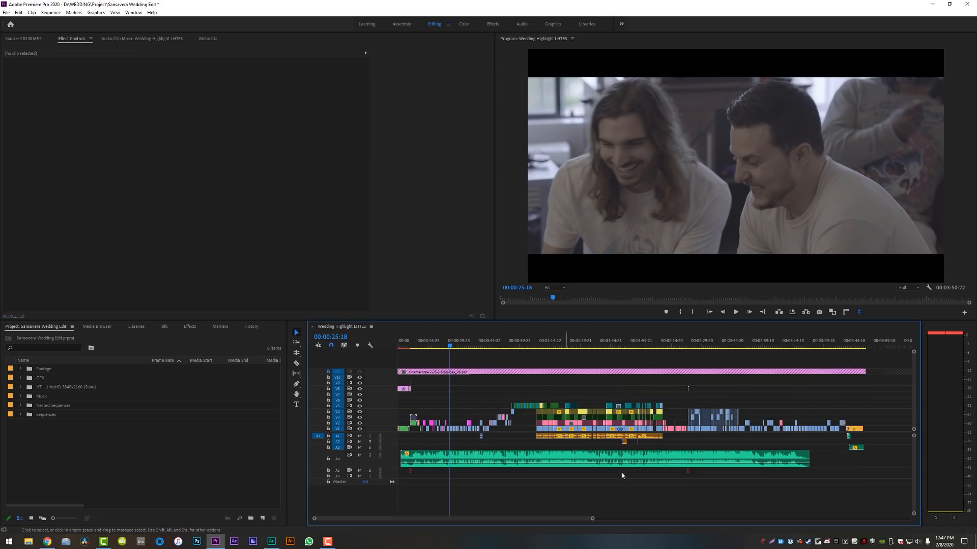
mouse_move(614, 479)
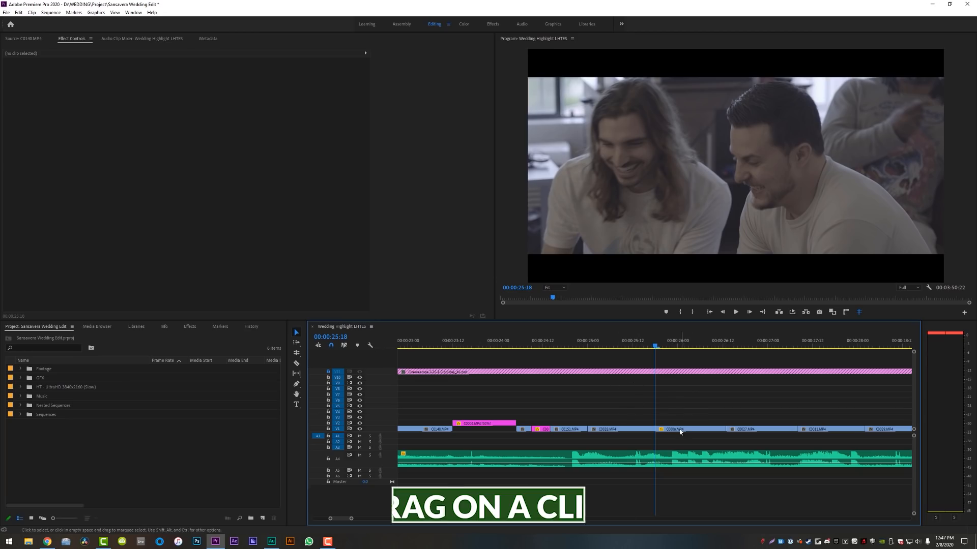
- Inspect C0006.MP4's motion and opacity settings, then zoom out to the full sequence
click(679, 428)
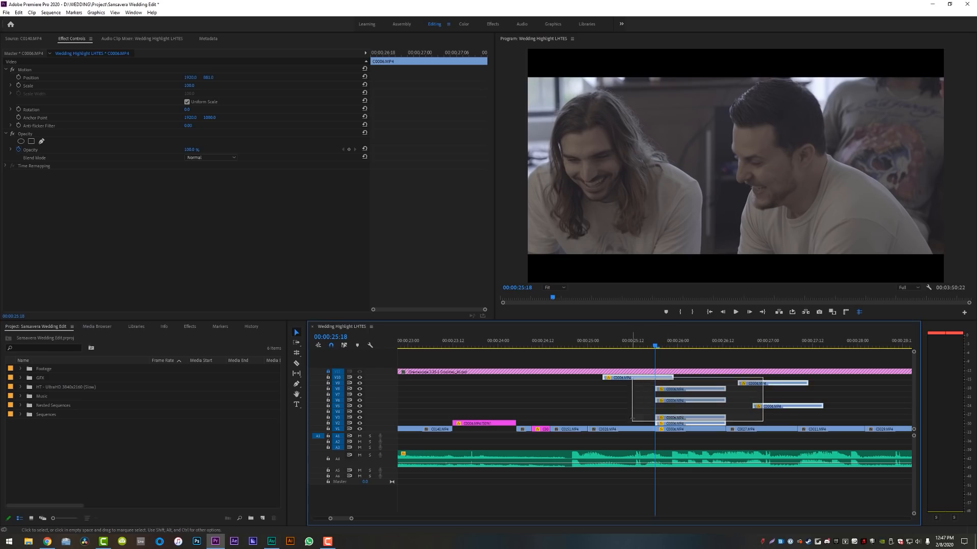
click(640, 418)
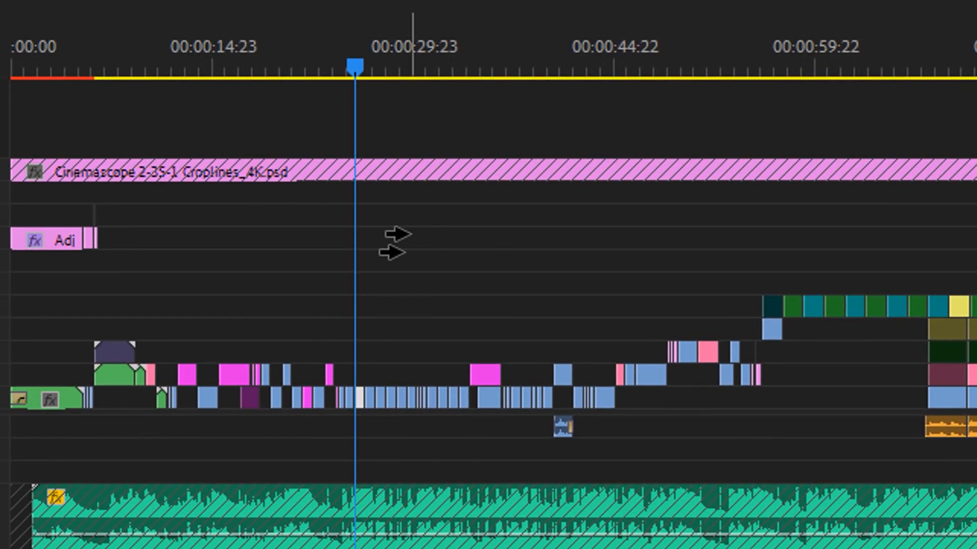
- Shift the later clips left with Track Select Forward, closing the gap so the sequence runs 00:03:50:22
key(a)
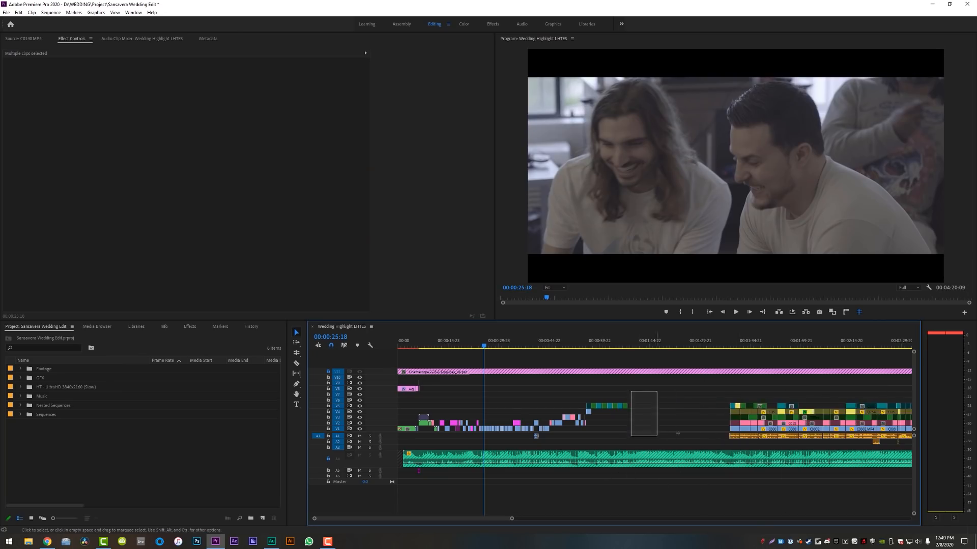
click(631, 404)
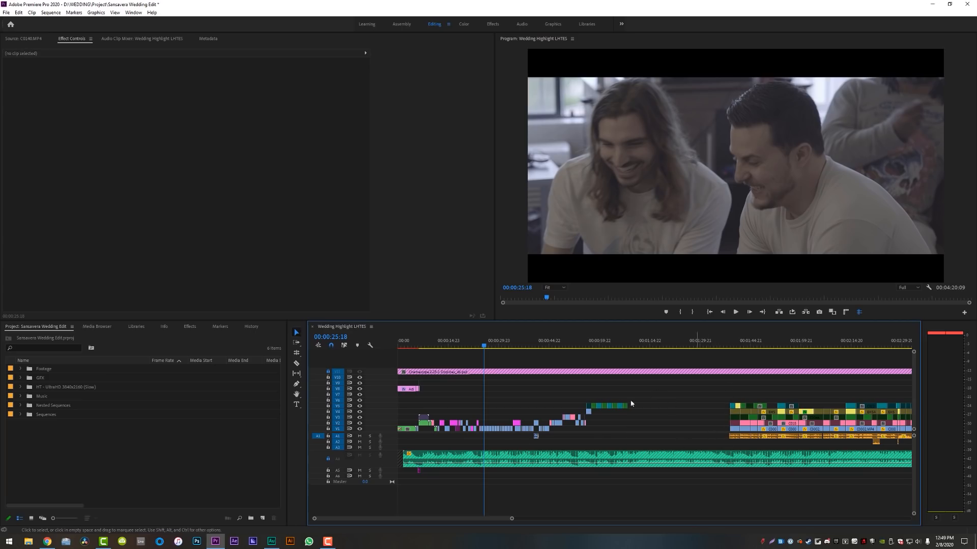
mouse_move(702, 409)
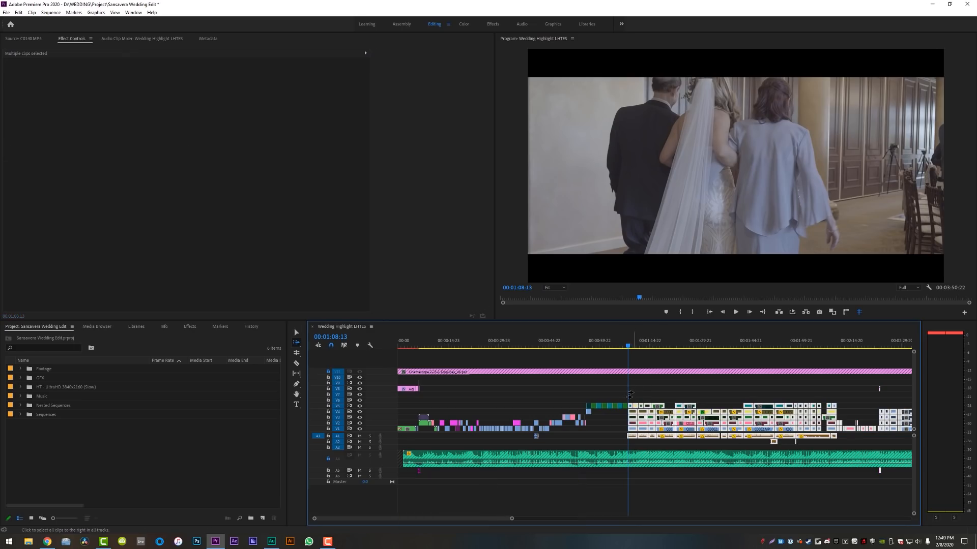
key(shift+a)
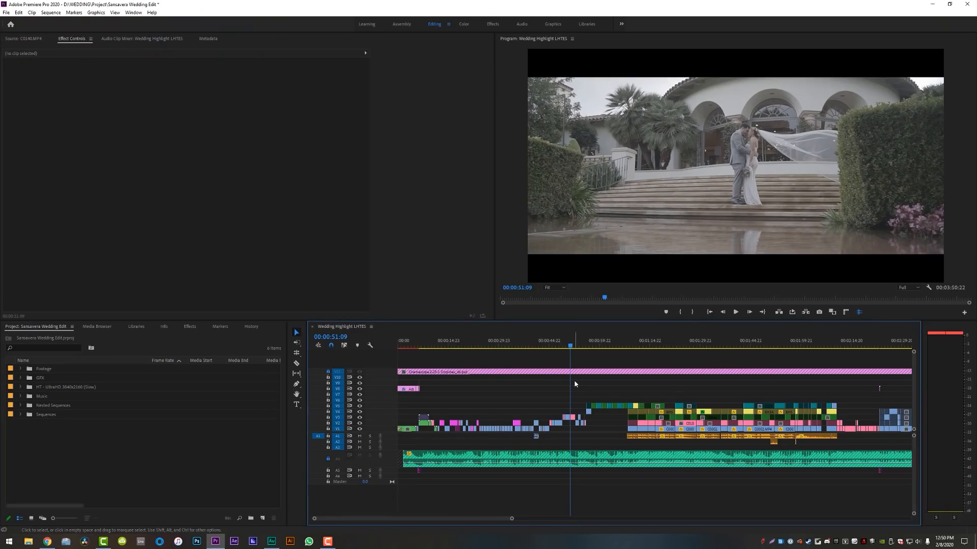
mouse_move(573, 421)
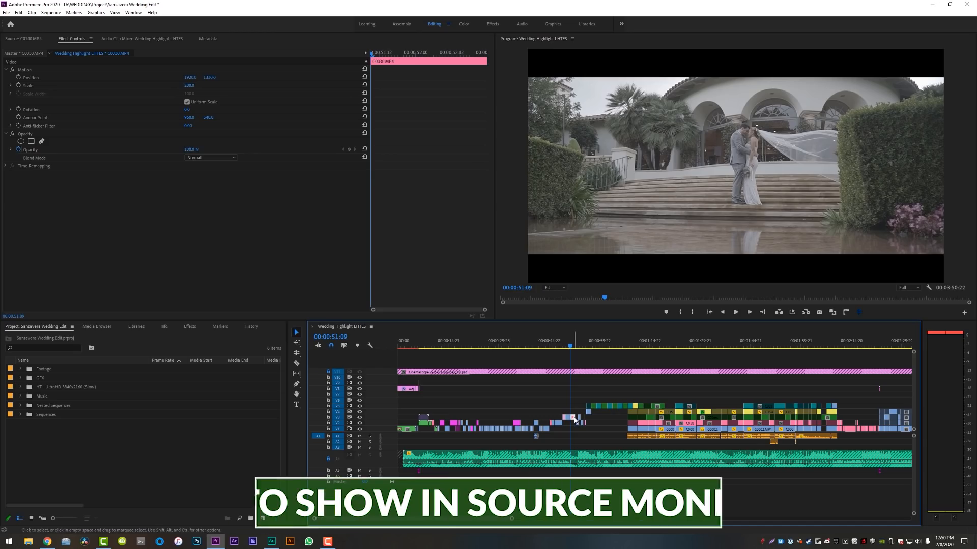
- Match-frame C0030.MP4 to load its master footage of the couple on the steps
key(f)
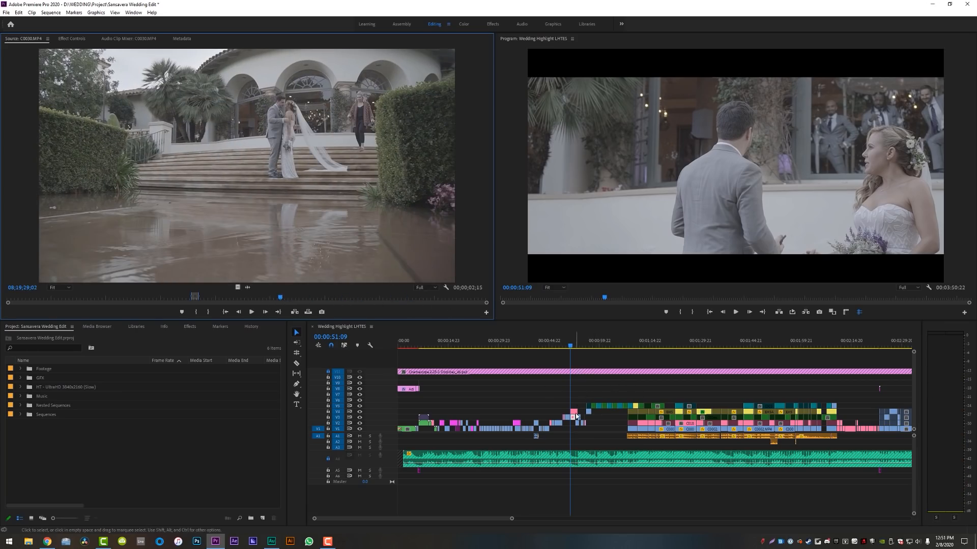
click(20, 369)
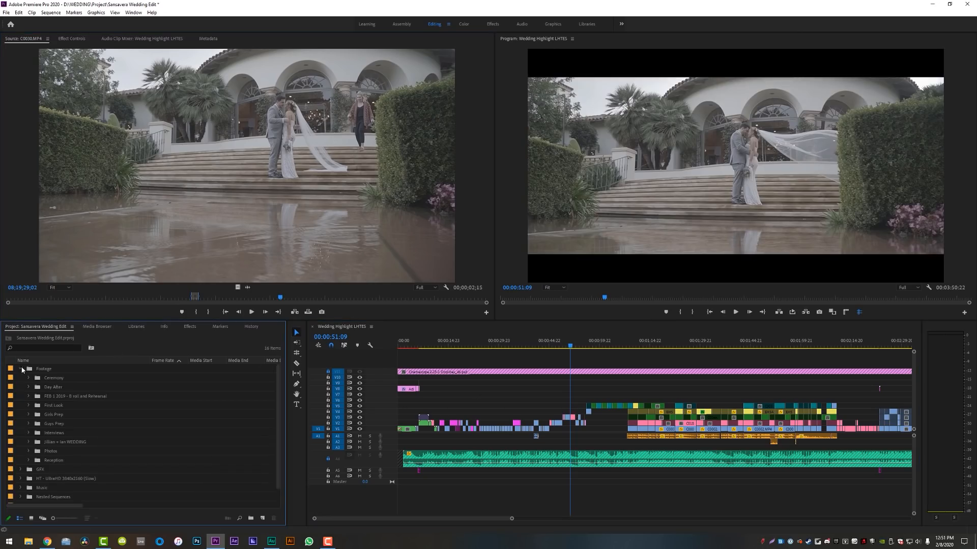
mouse_move(31, 422)
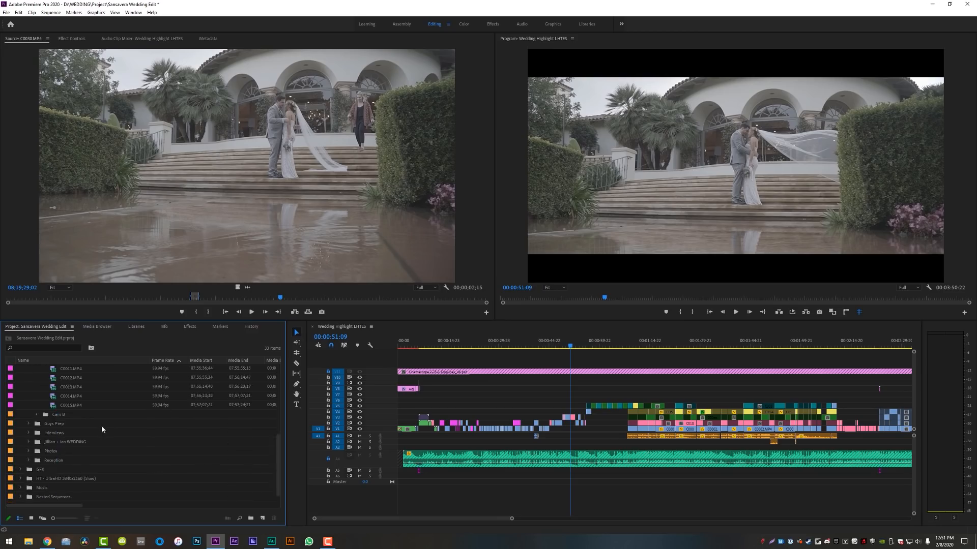
click(28, 369)
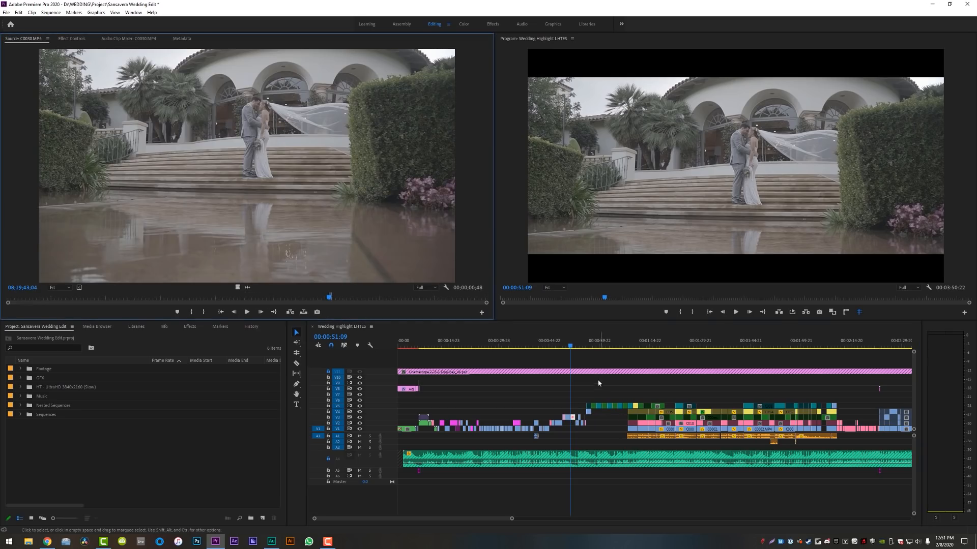
click(604, 344)
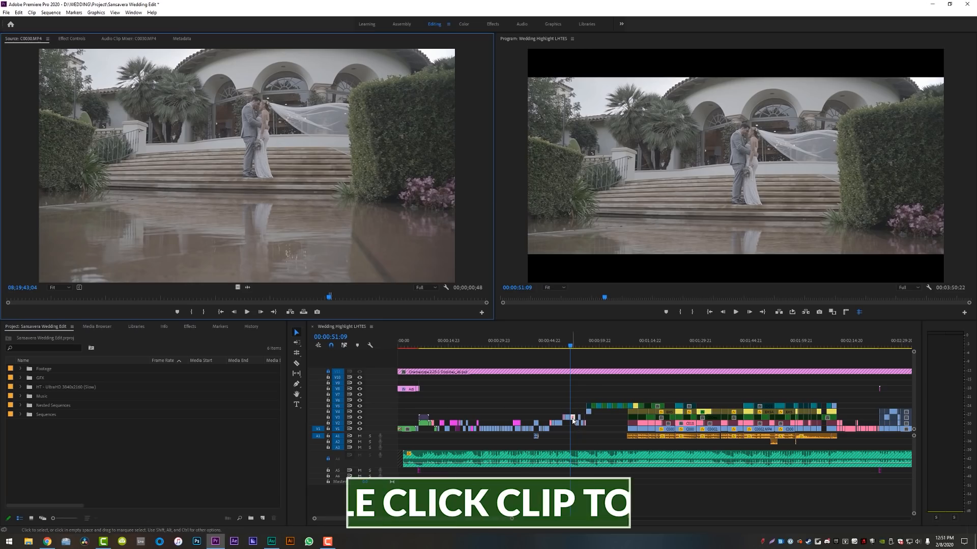
- Open the timeline instance of C0030.MP4 in the source monitor and advance to 00:00:52:06
double_click(570, 417)
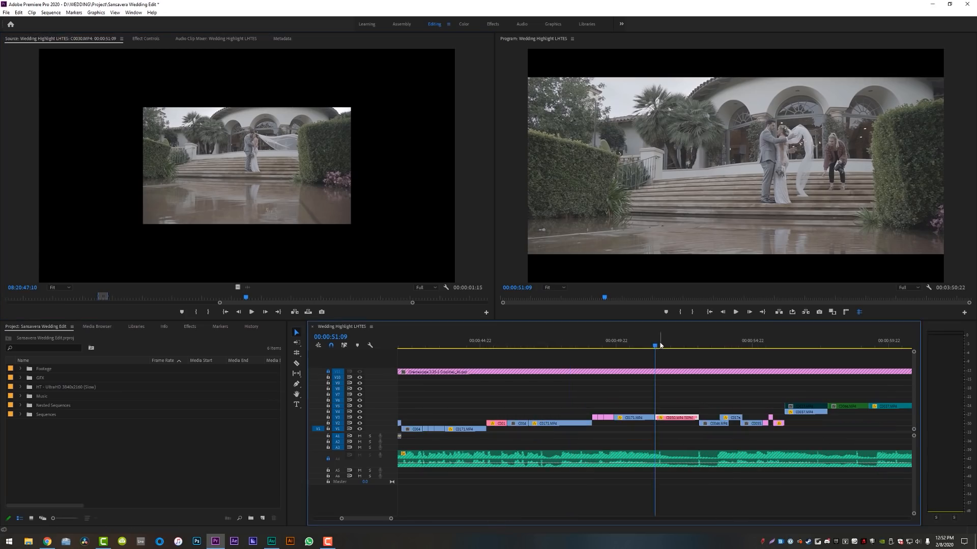
click(677, 346)
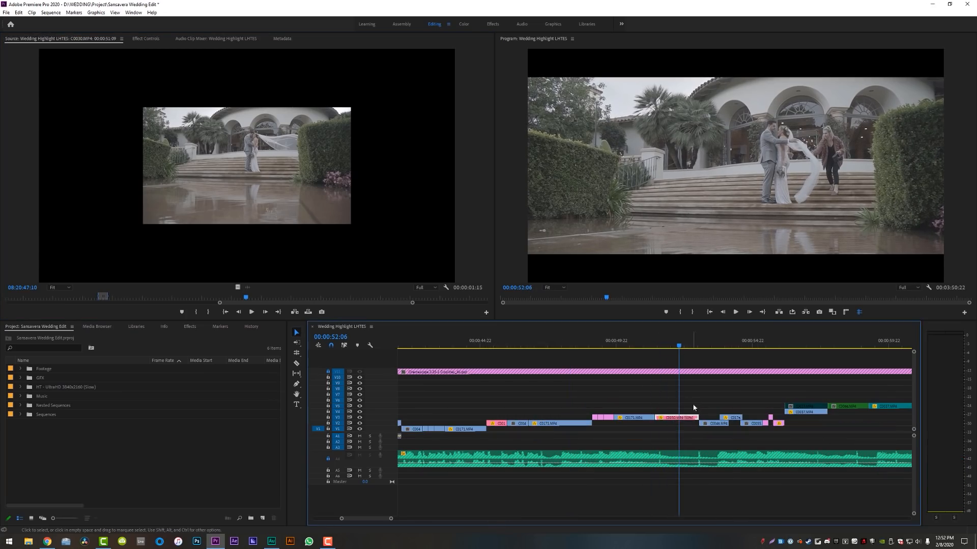
mouse_move(721, 343)
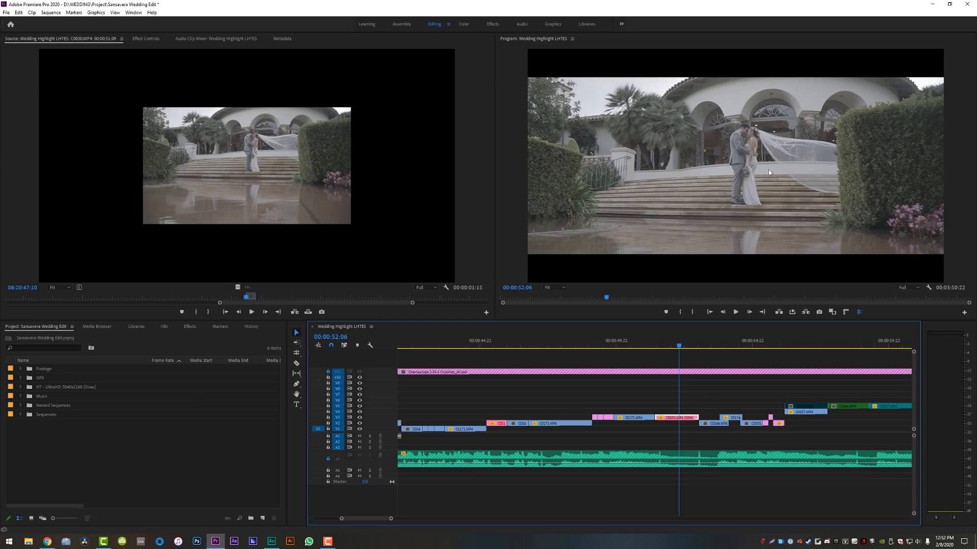
mouse_move(678, 386)
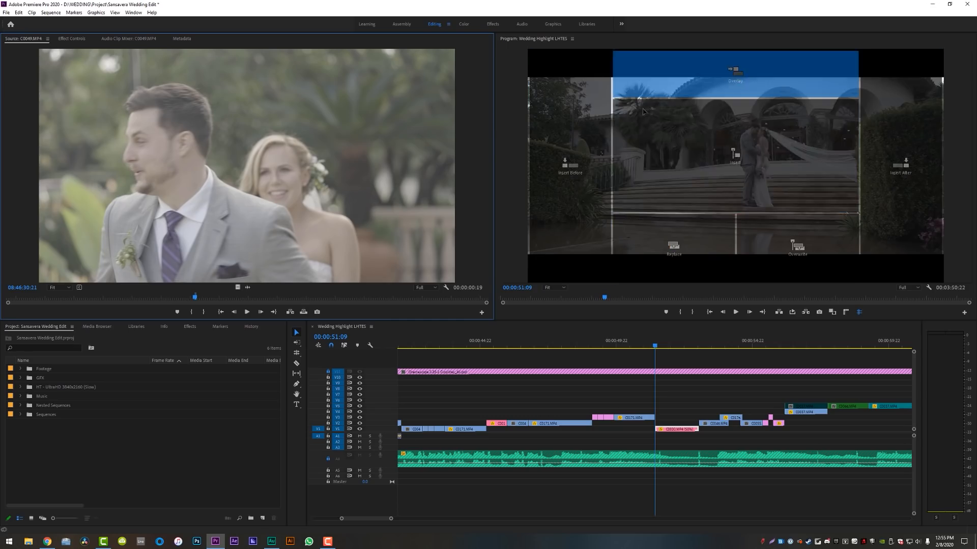
mouse_move(712, 153)
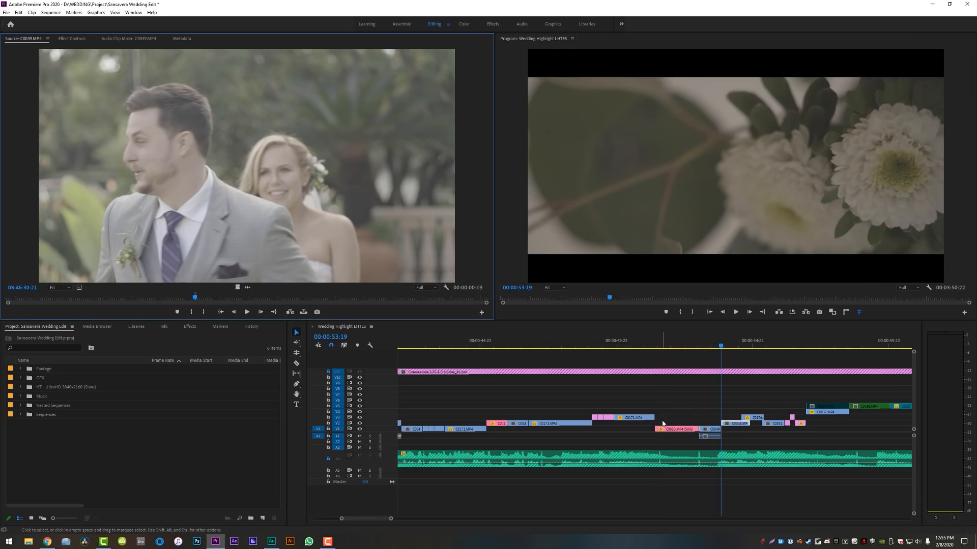
- Select the newly placed C0049.MP4 clip near 00:00:52 to move it
click(676, 341)
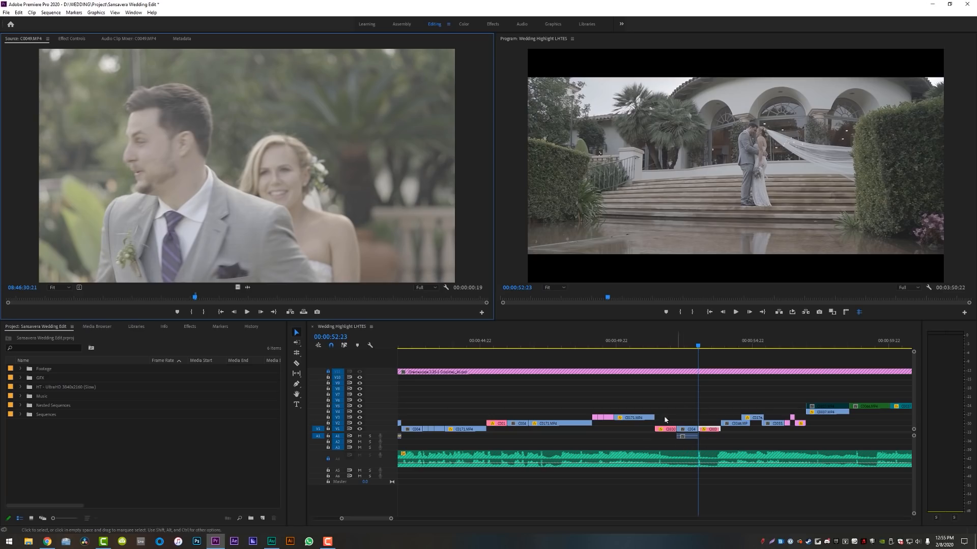
mouse_move(703, 406)
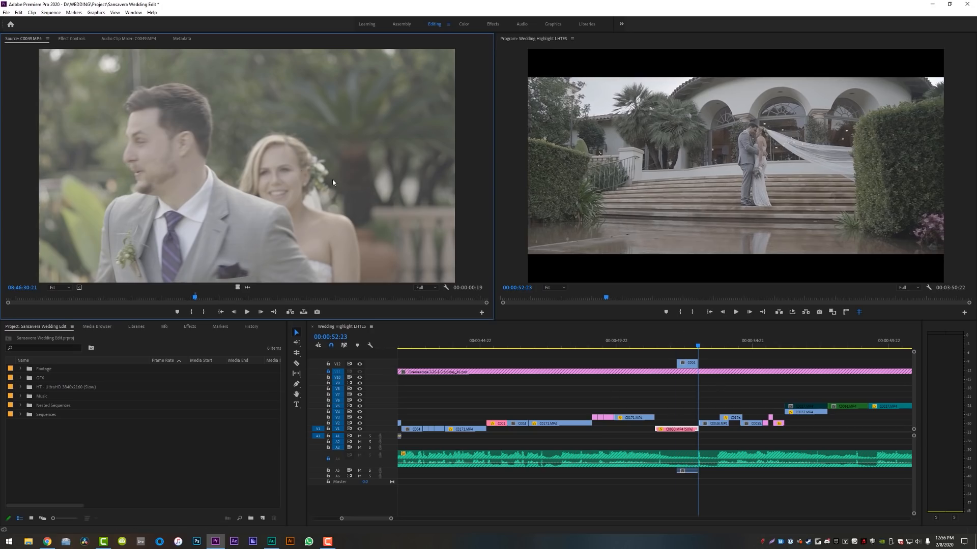
click(677, 347)
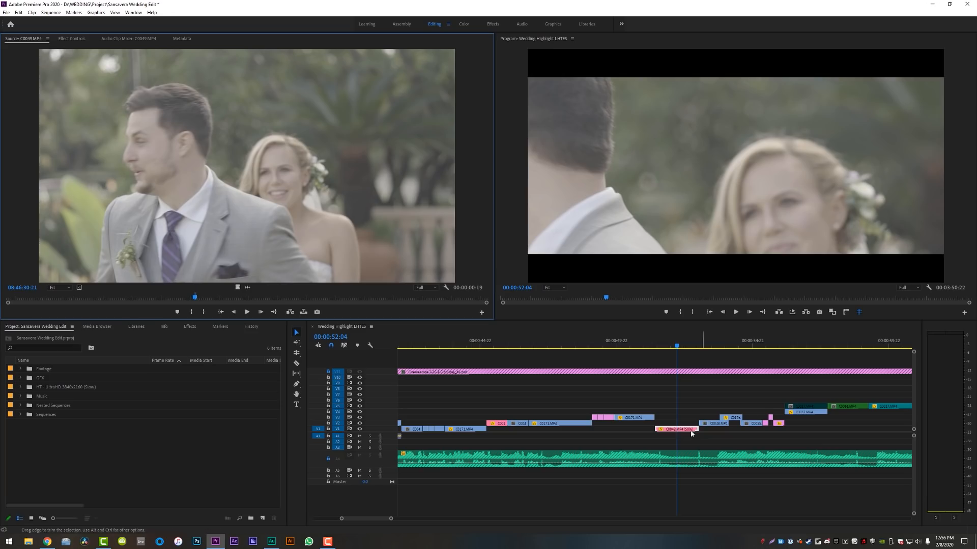
mouse_move(253, 196)
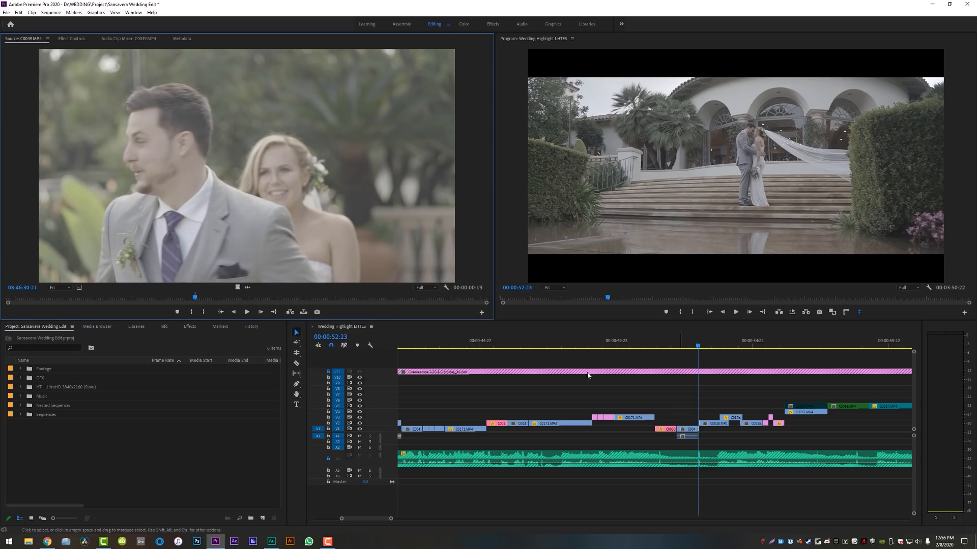
mouse_move(628, 427)
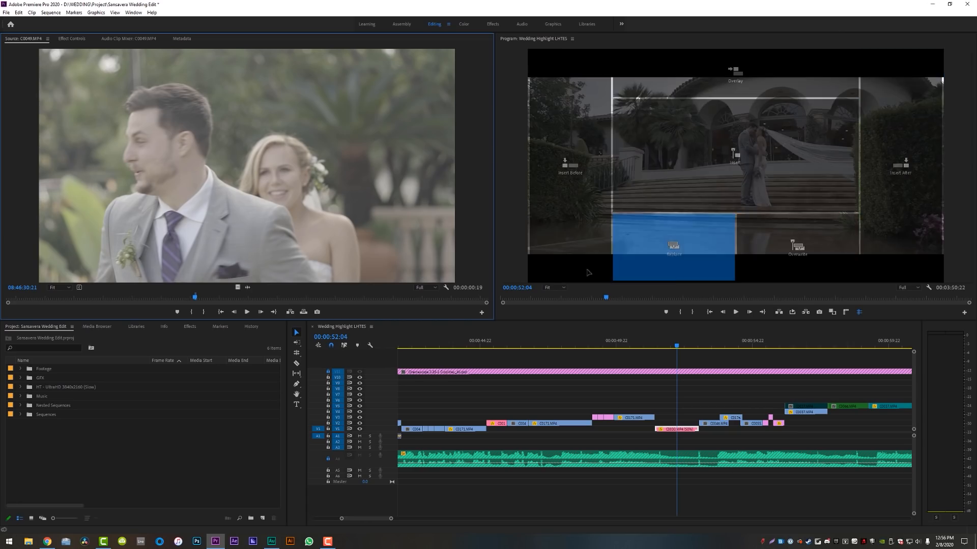
mouse_move(685, 148)
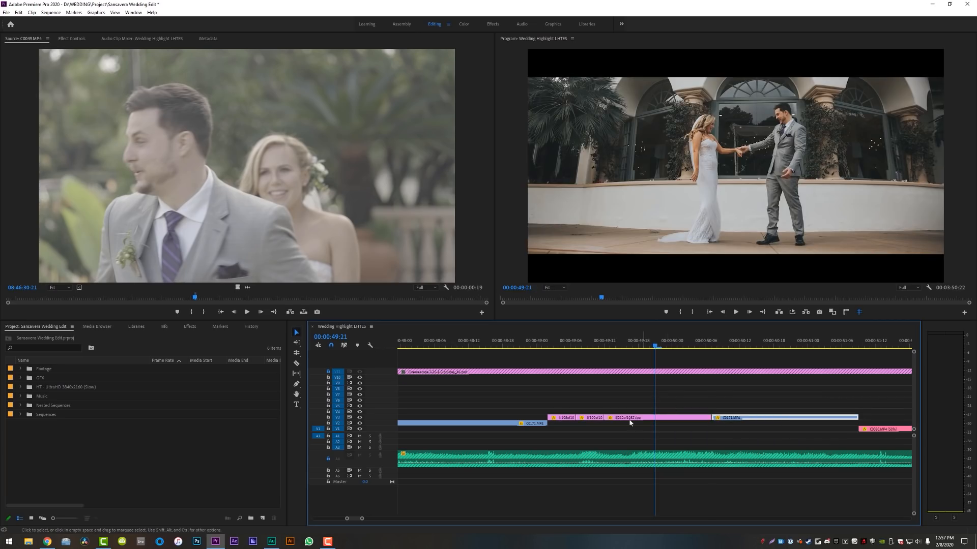
mouse_move(679, 418)
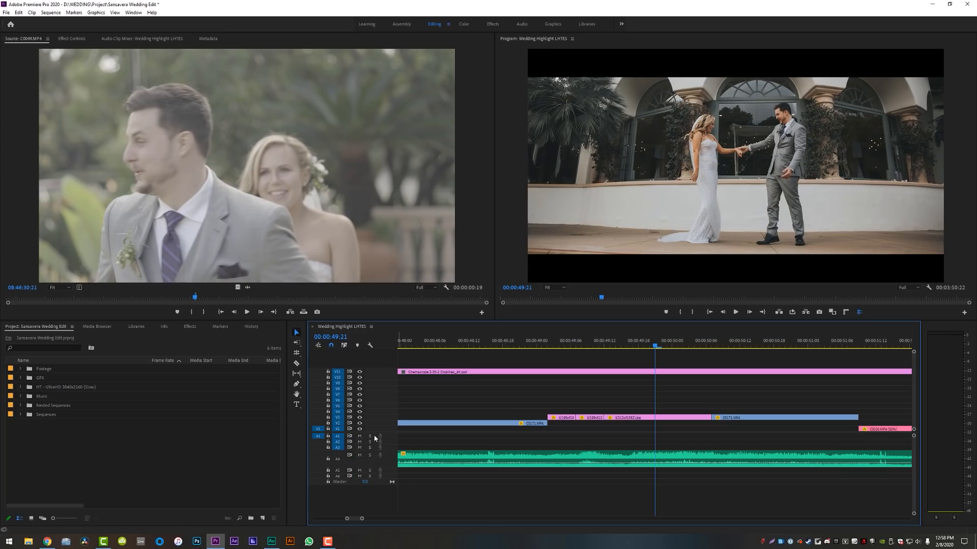
mouse_move(371, 410)
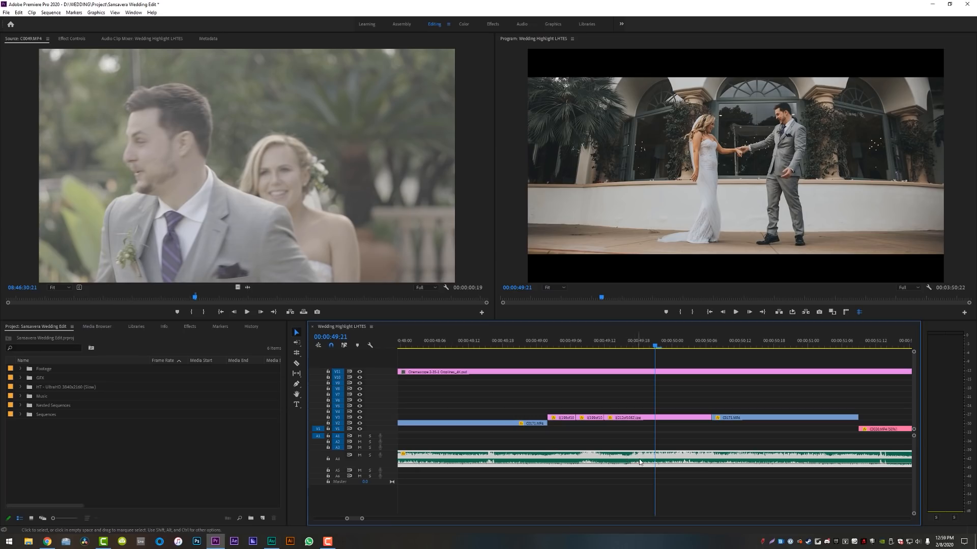
mouse_move(622, 476)
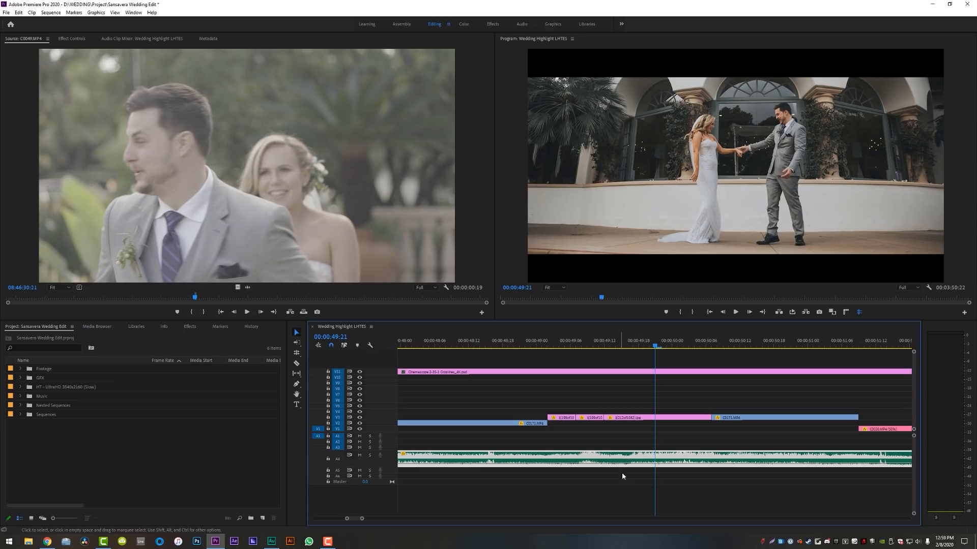
mouse_move(627, 467)
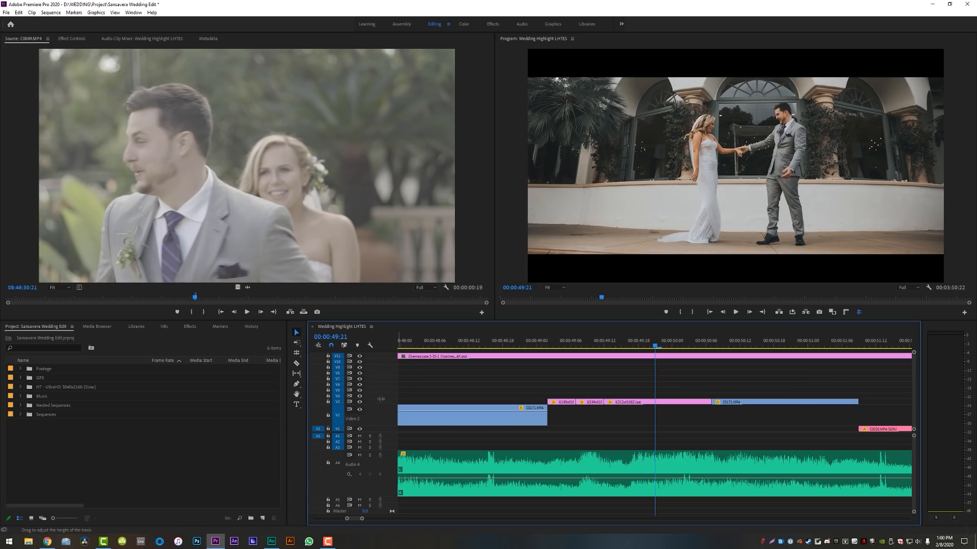
mouse_move(379, 402)
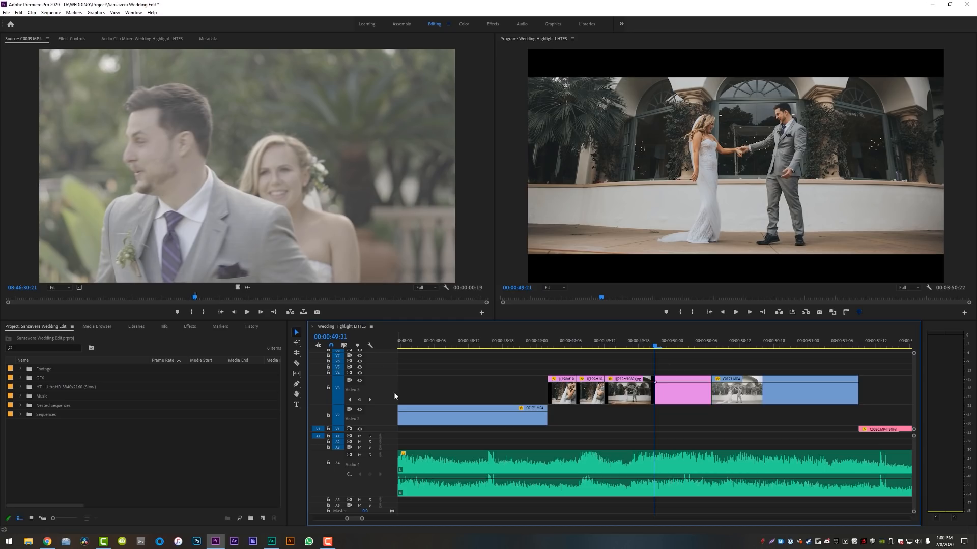
mouse_move(383, 442)
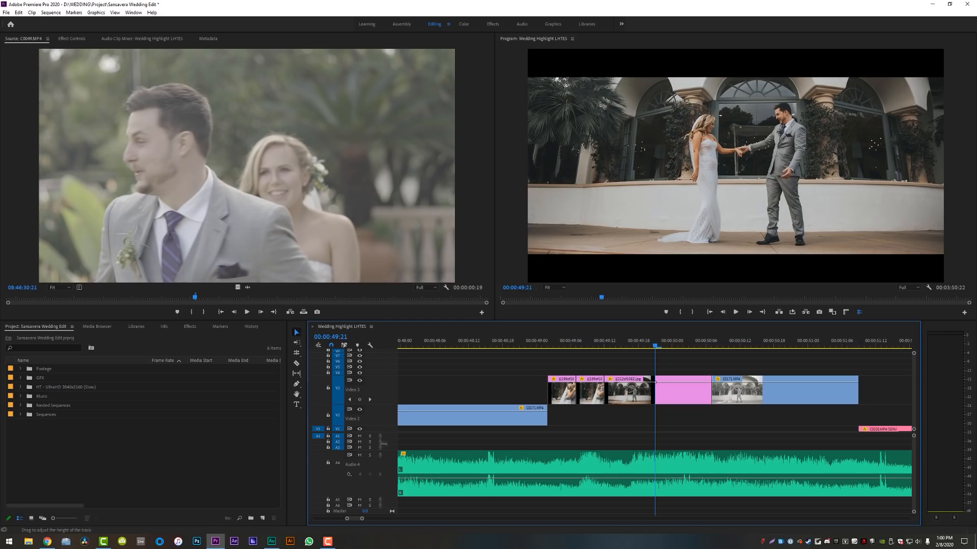
scroll(down, 3)
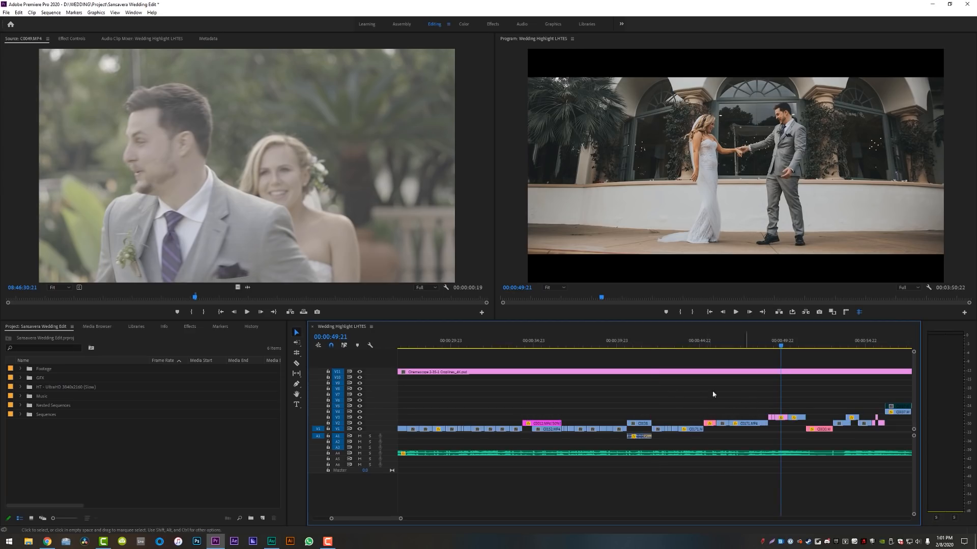
mouse_move(678, 405)
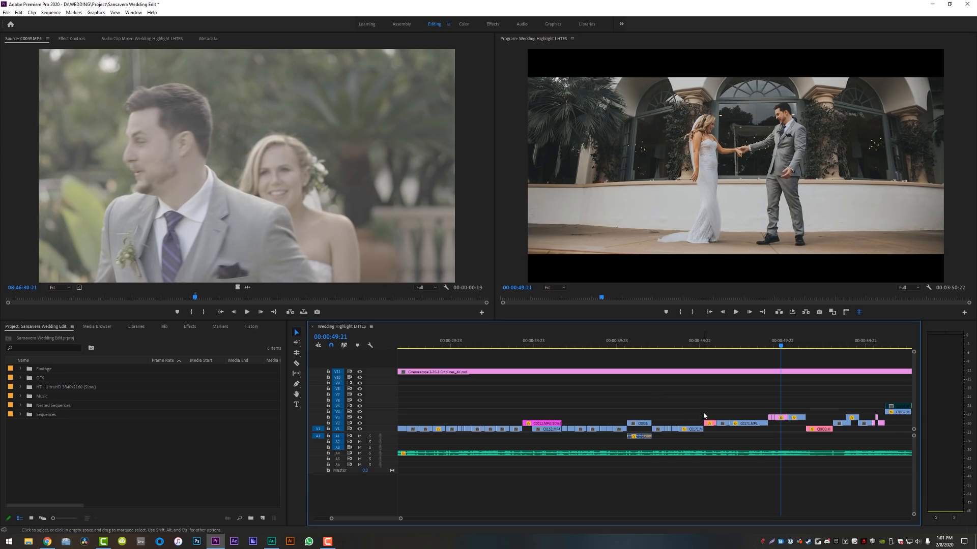
mouse_move(627, 422)
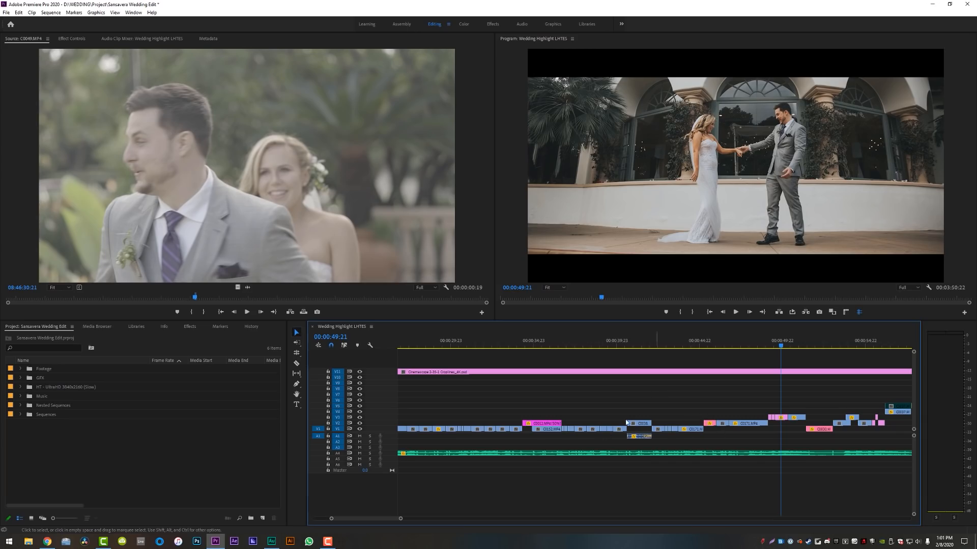
- Jump forward through edit points to the couple walking on the terrace
click(702, 341)
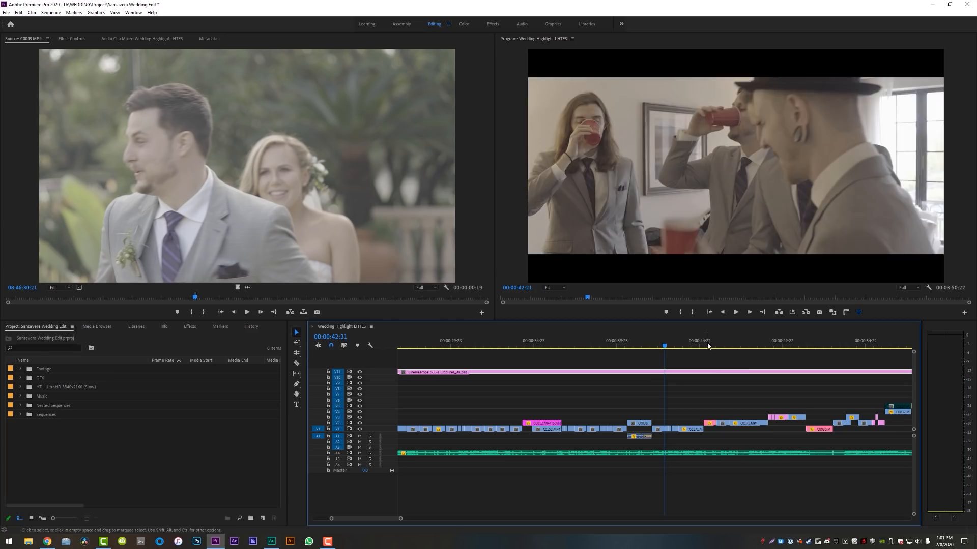
click(703, 340)
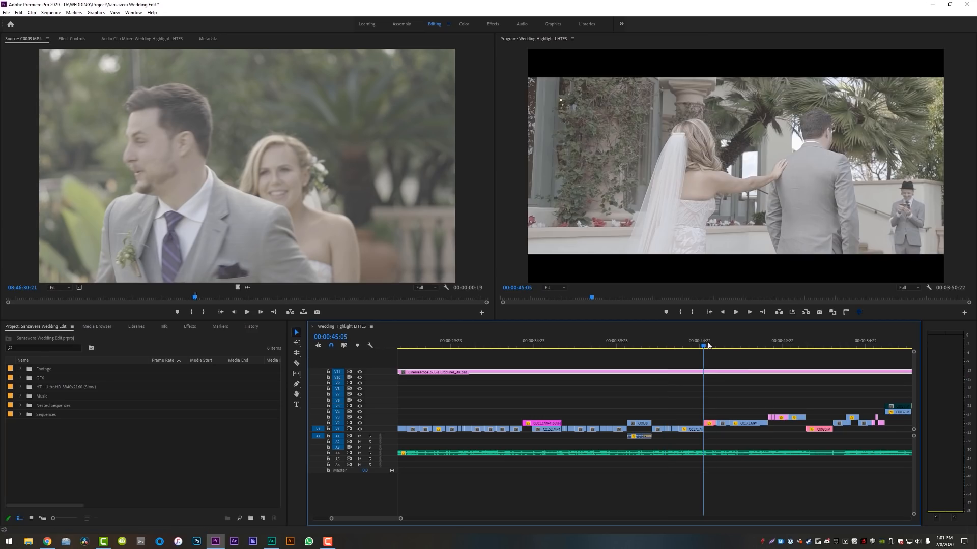
key(right)
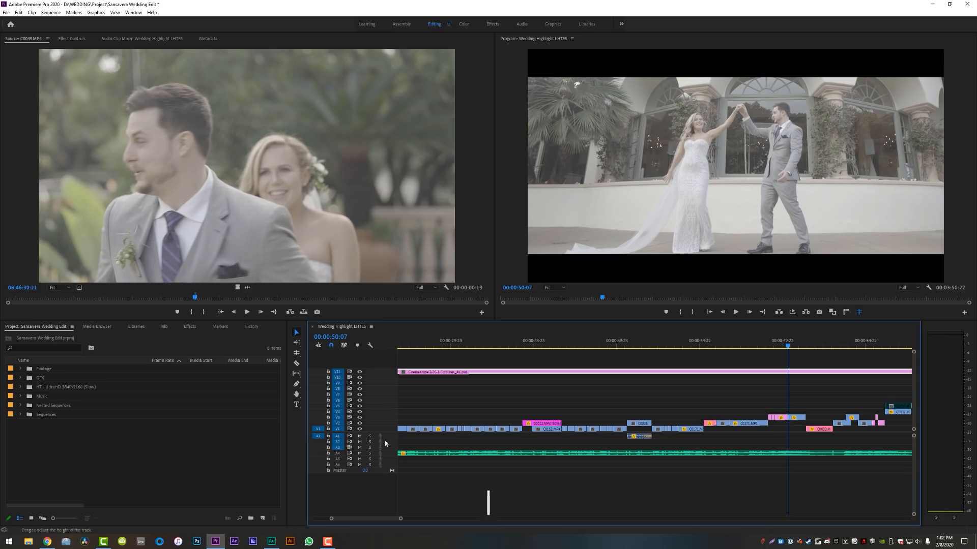
mouse_move(342, 434)
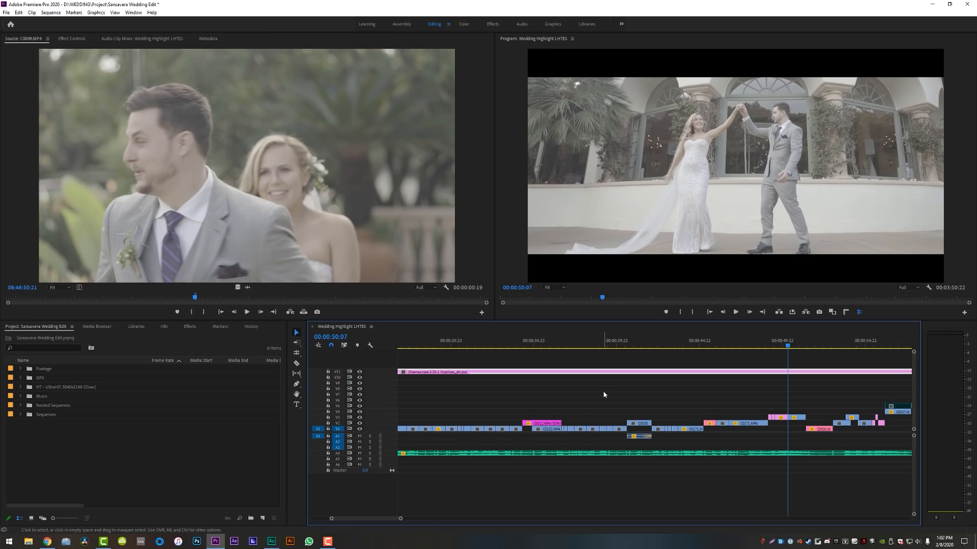
click(703, 346)
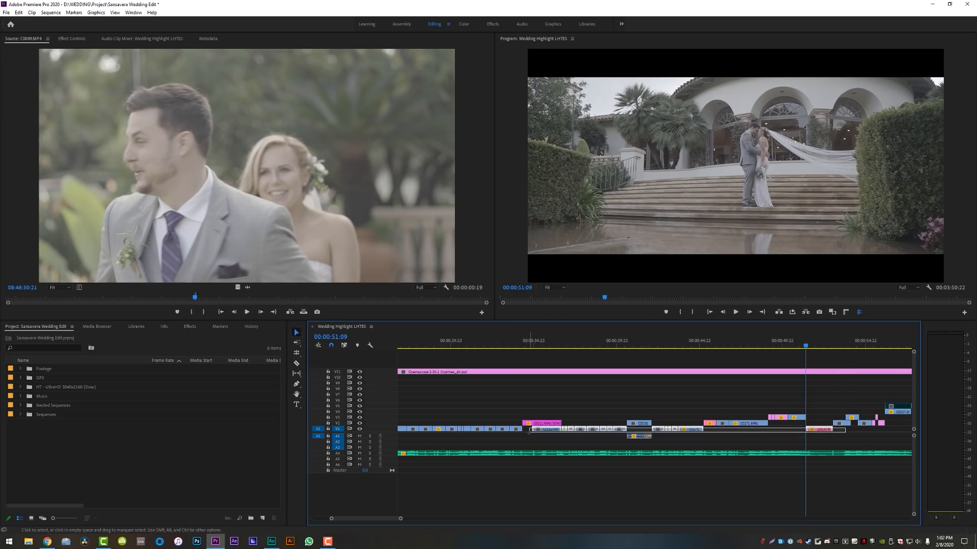
- Step back through earlier edit points and select the short C0029.MP4 clip
click(678, 345)
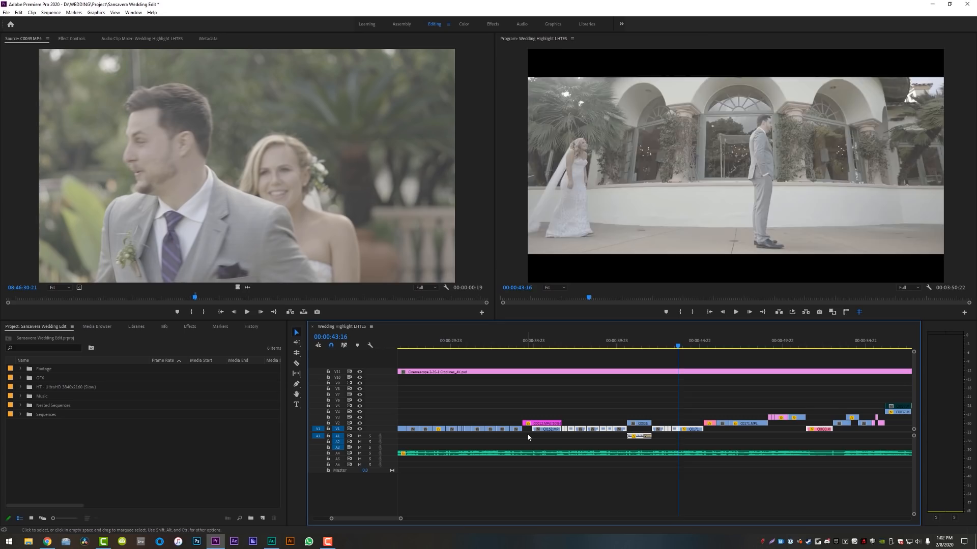
click(586, 346)
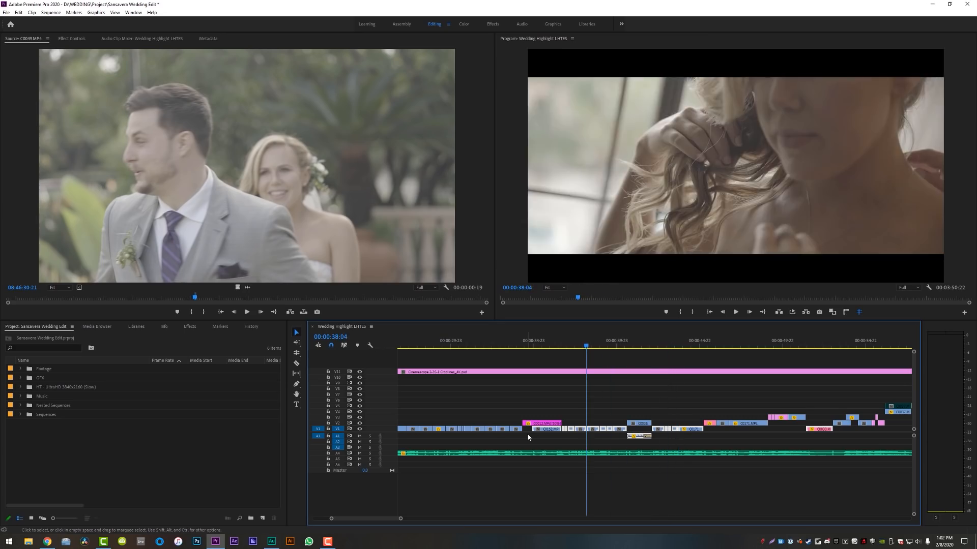
click(470, 347)
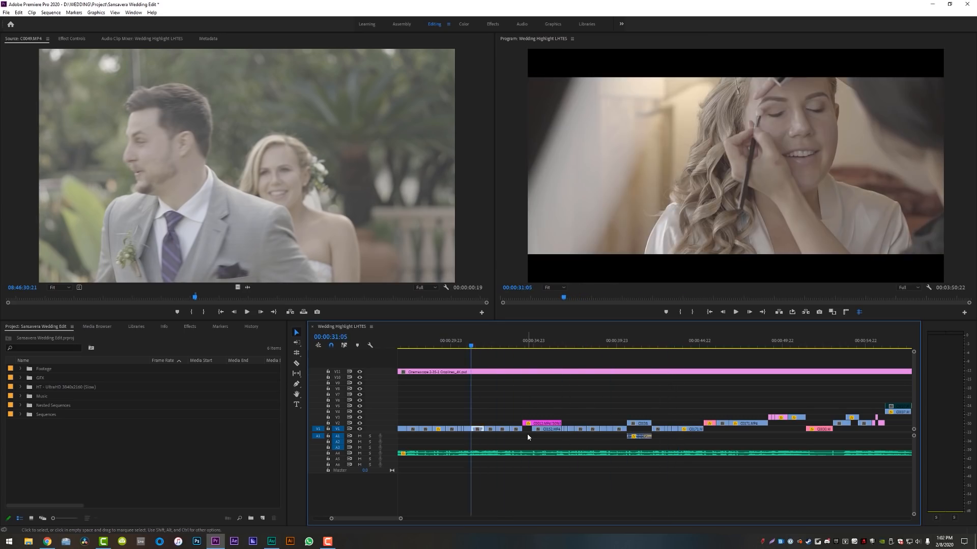
click(431, 341)
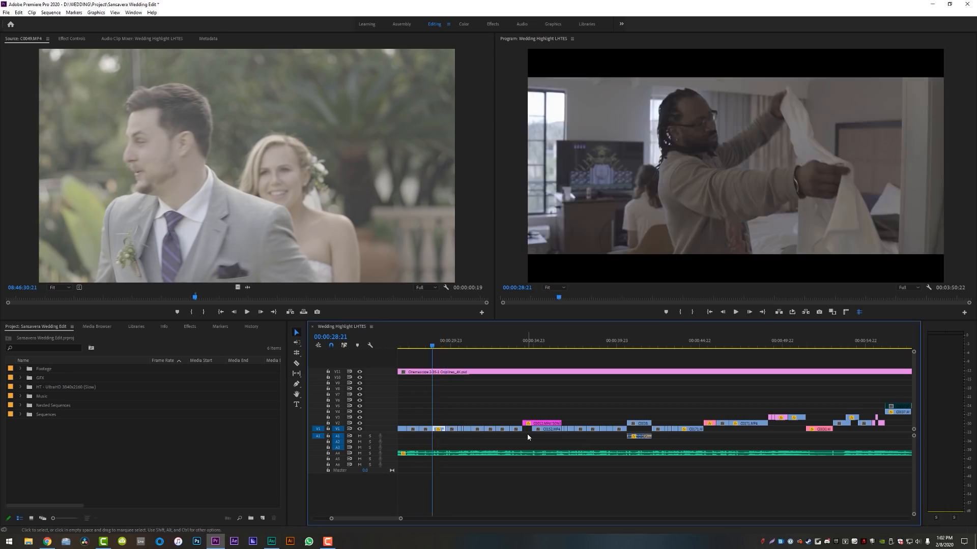
click(509, 345)
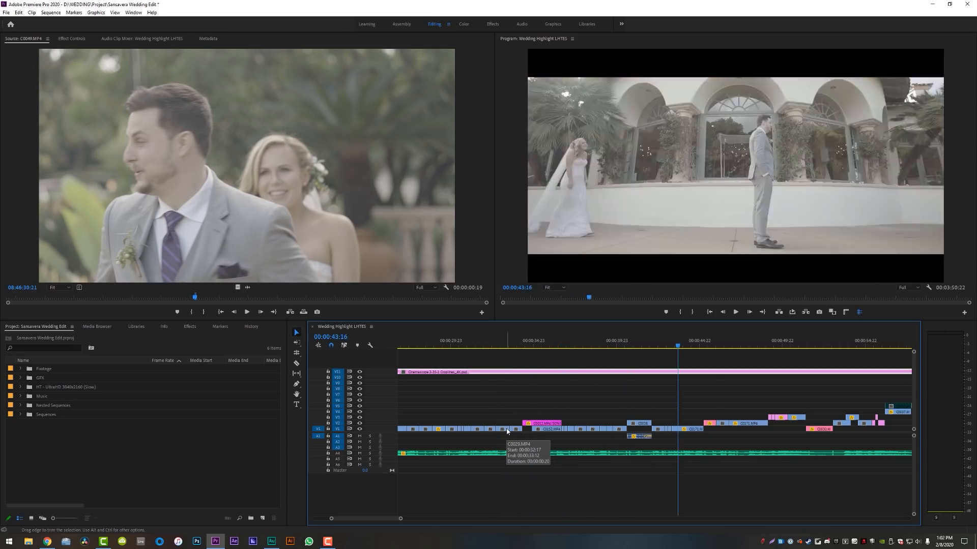
click(787, 340)
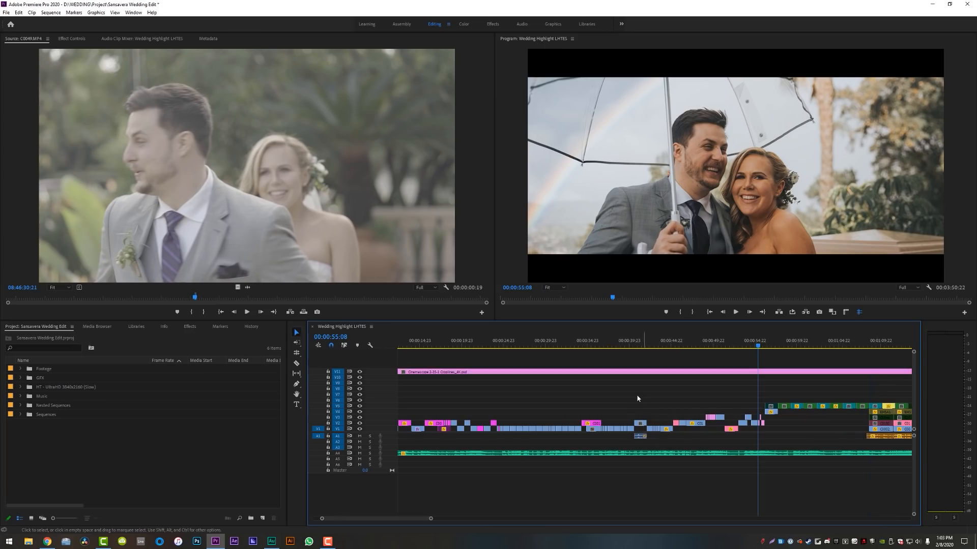
mouse_move(602, 420)
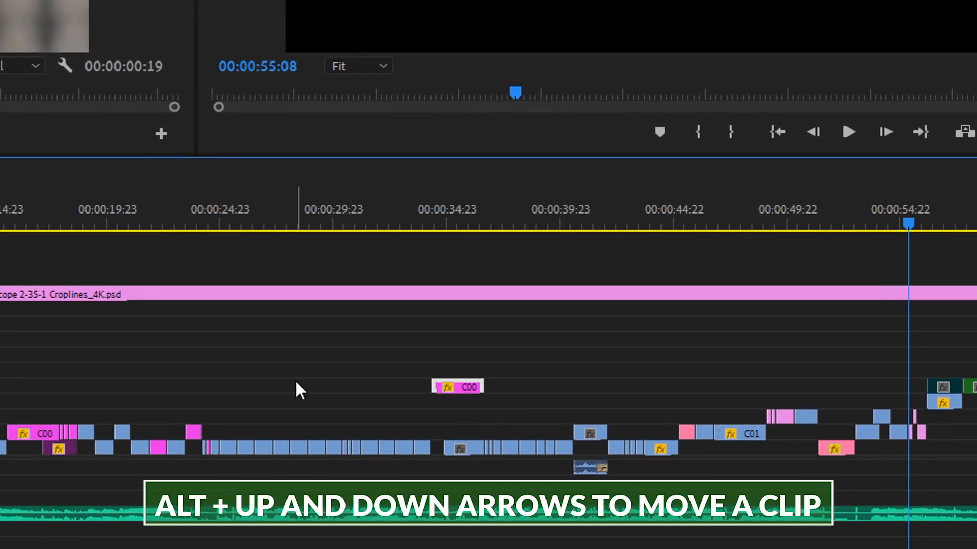
- Move the selected C001 clip near 00:00:35 one track with Alt+Up
key(alt+up)
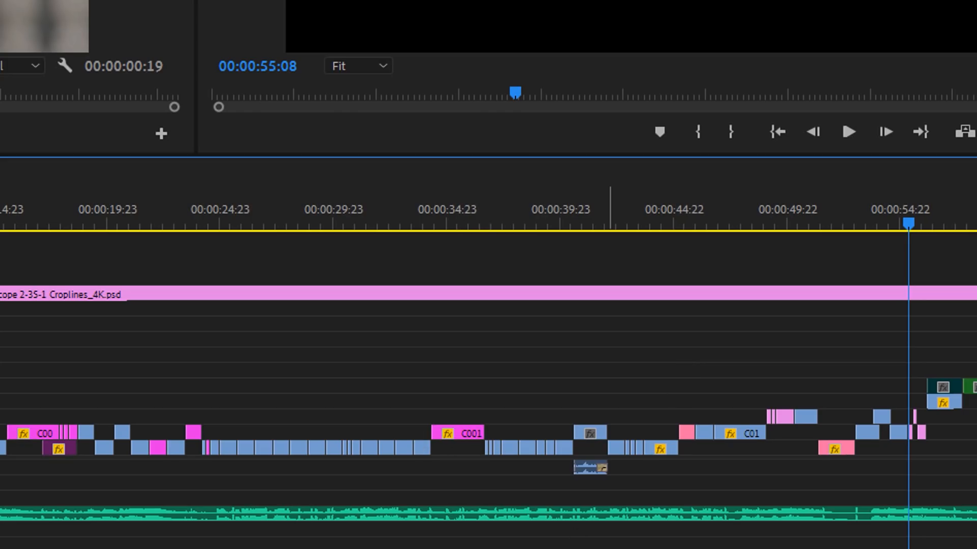
mouse_move(492, 403)
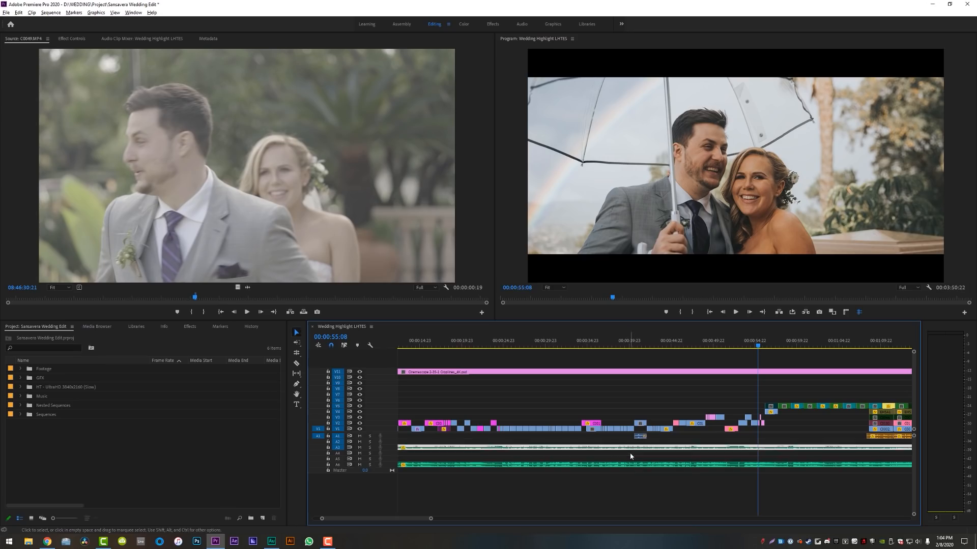
mouse_move(630, 461)
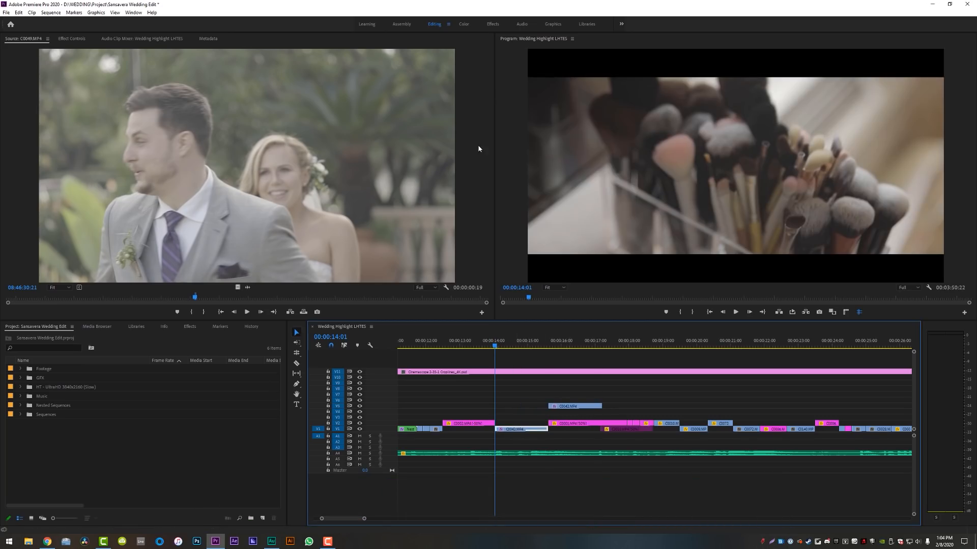
- Enter the Color workspace with Basic Correction expanded, then select and deselect clip C0043
click(463, 24)
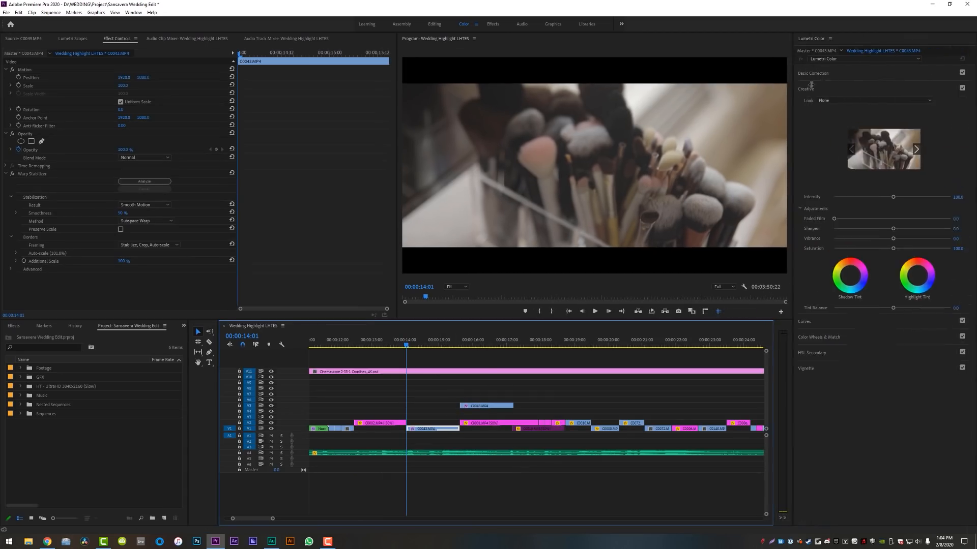
click(812, 73)
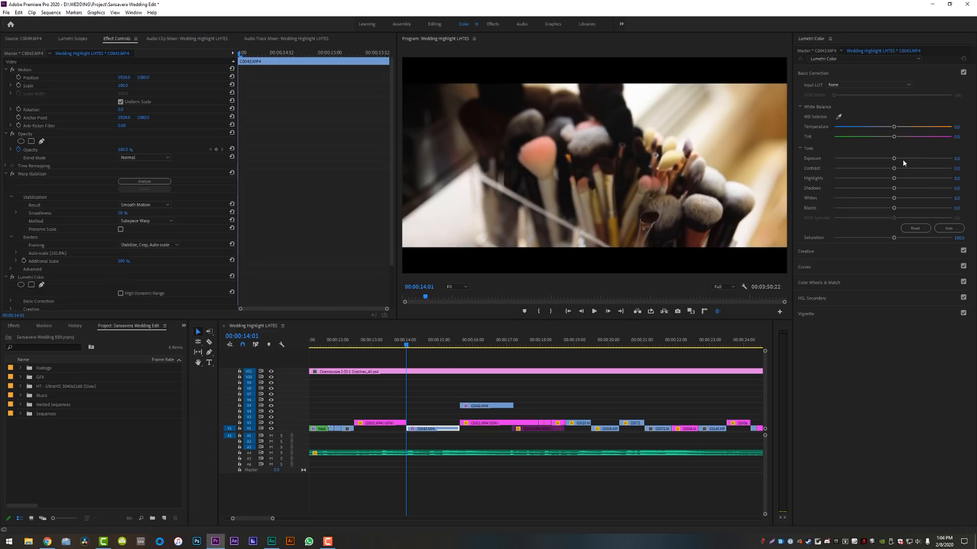
click(870, 85)
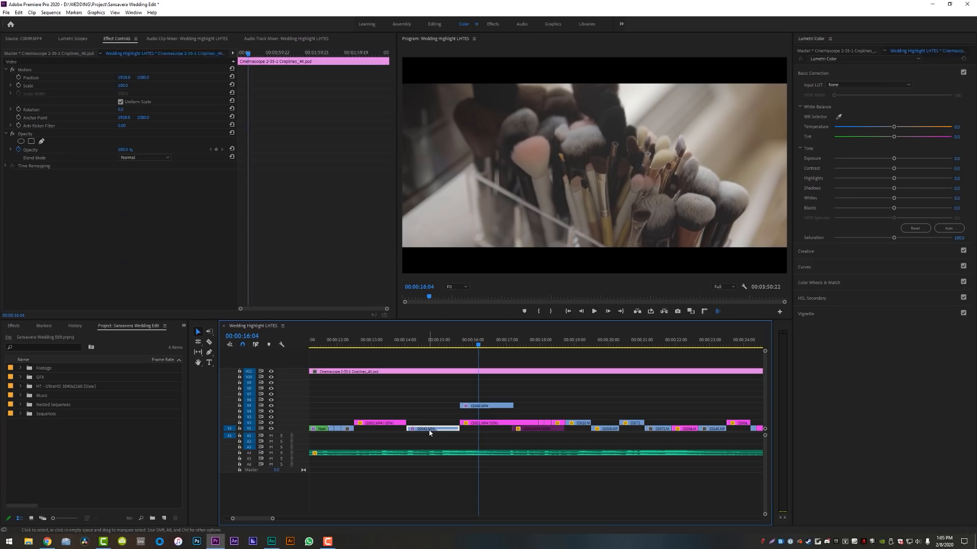
click(430, 428)
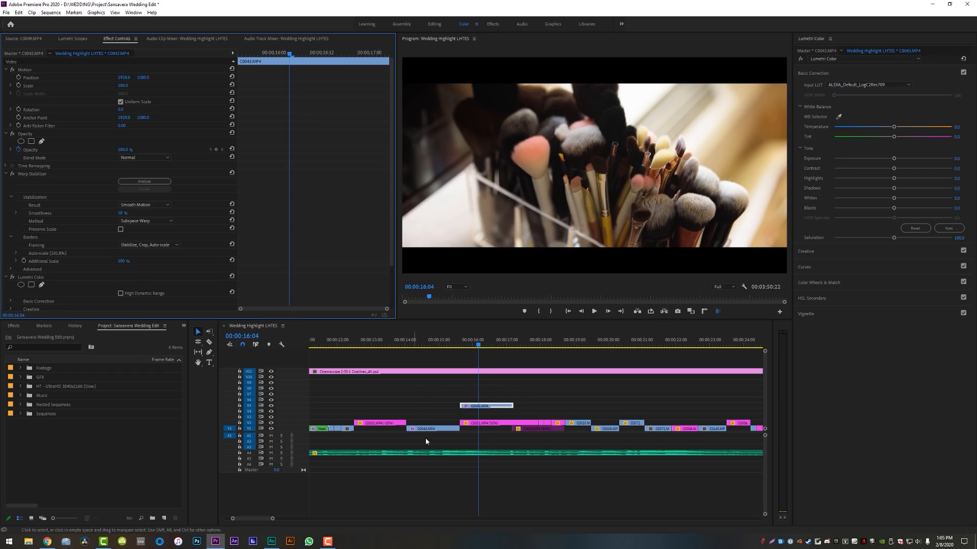
click(438, 399)
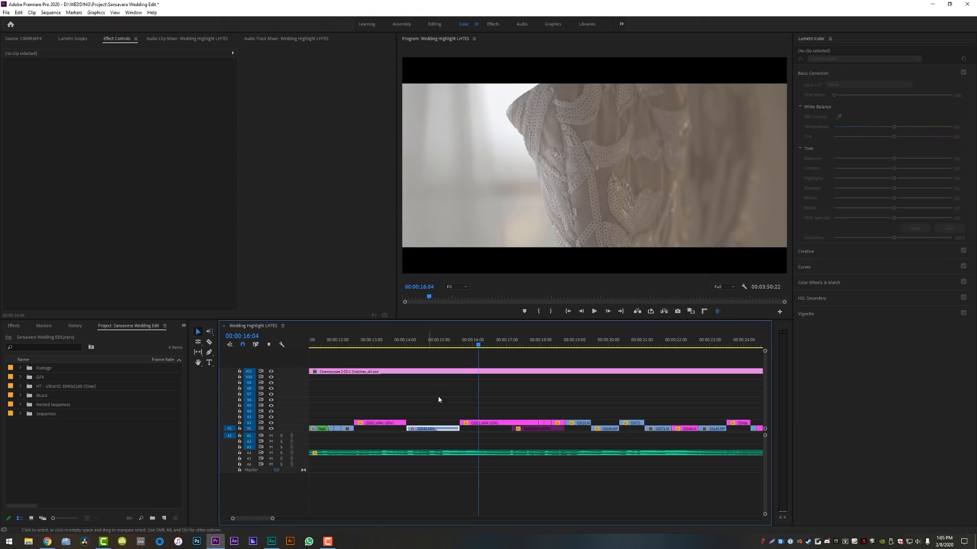
- Apply the ALEXA_Default_LogC2Rec709 input LUT on the Master C0043.MP4 Lumetri tab
click(432, 428)
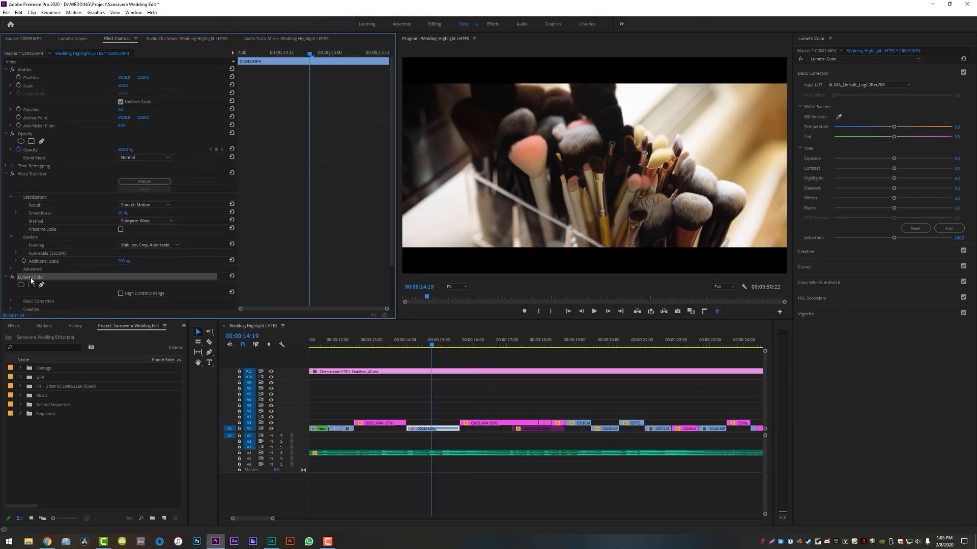
click(430, 428)
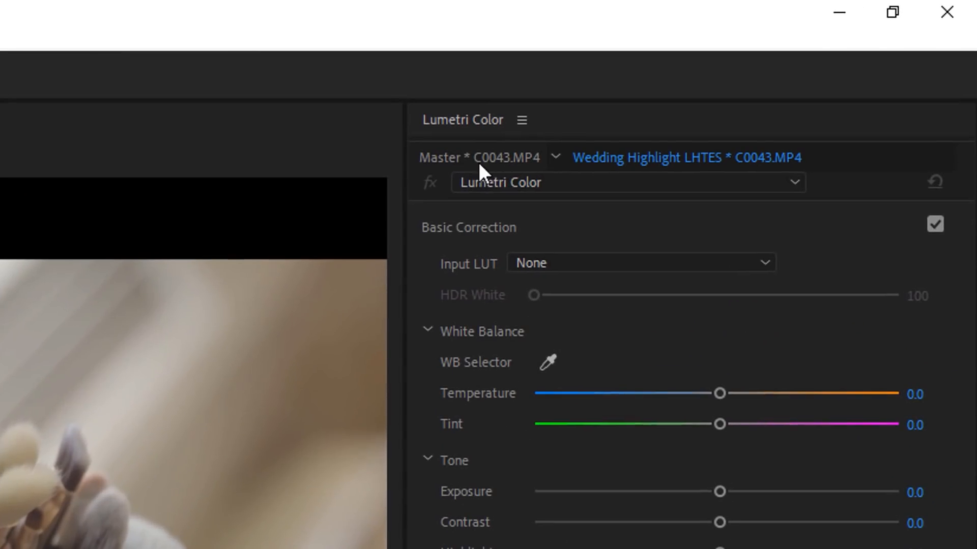
click(477, 157)
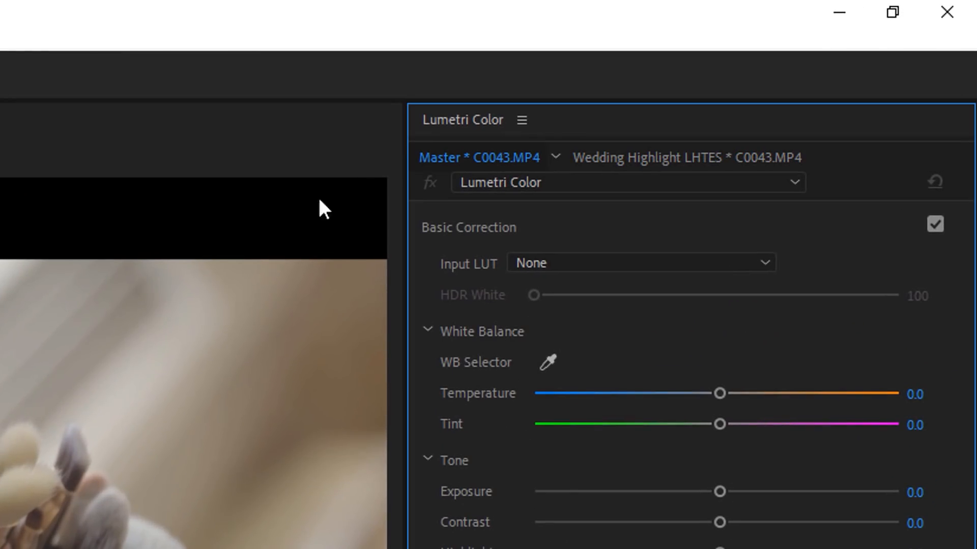
click(641, 262)
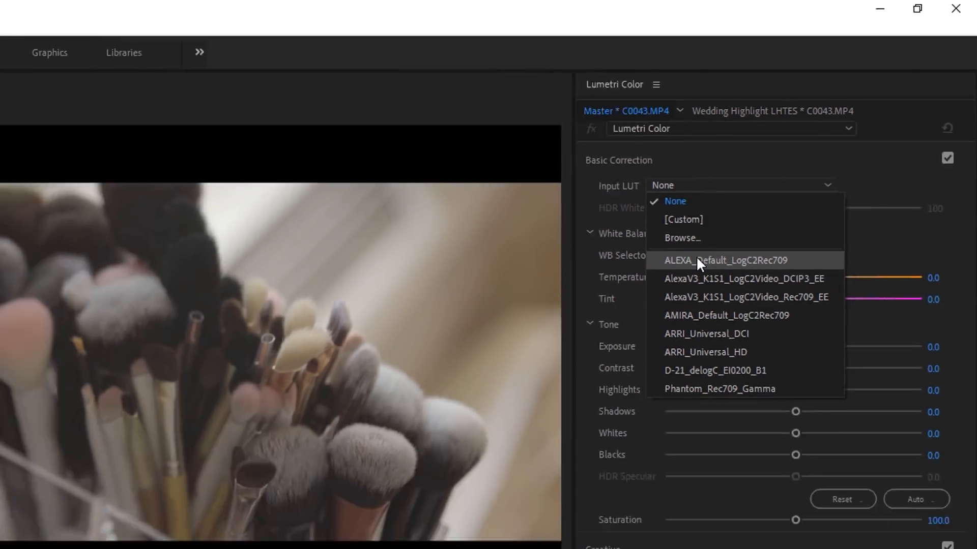
click(724, 261)
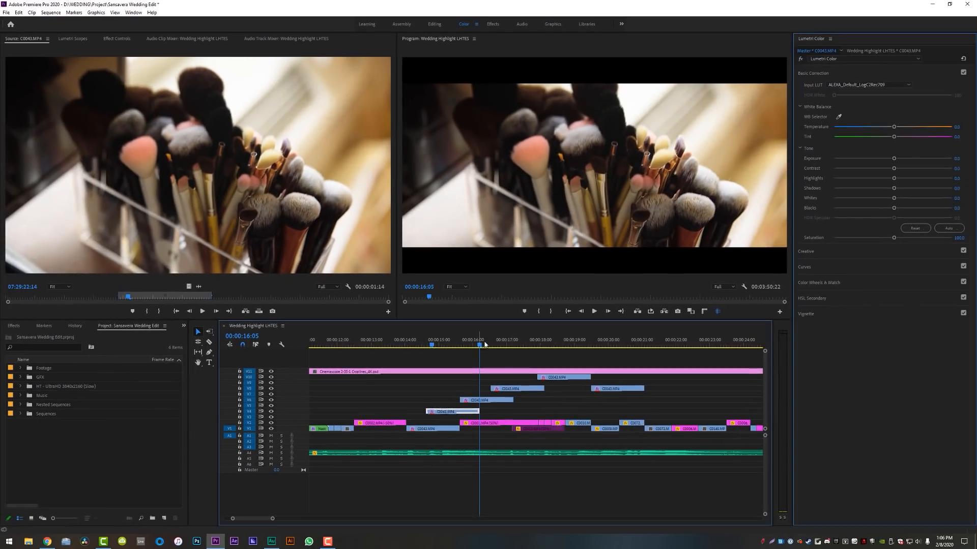
- Push master C0043's Temperature fully cool from a selected brushes copy
click(565, 345)
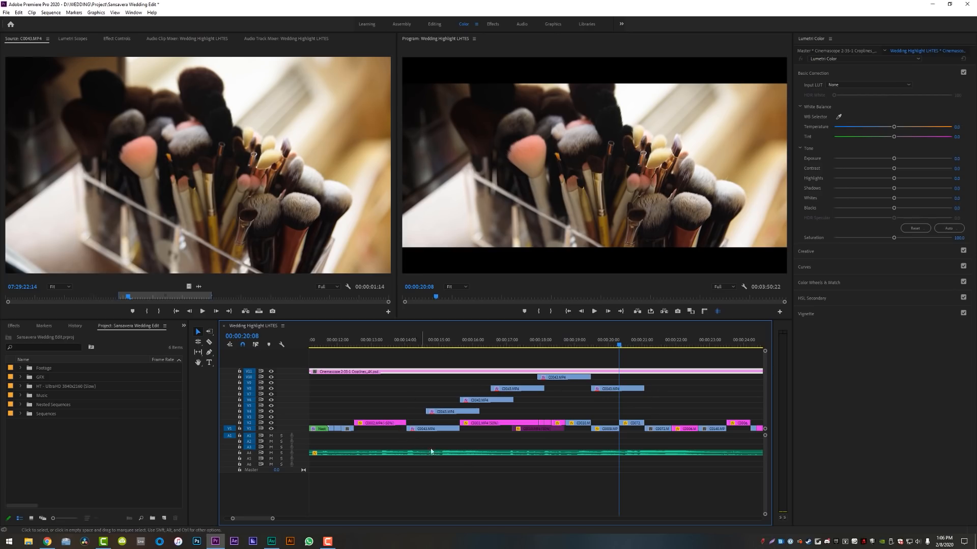
click(610, 388)
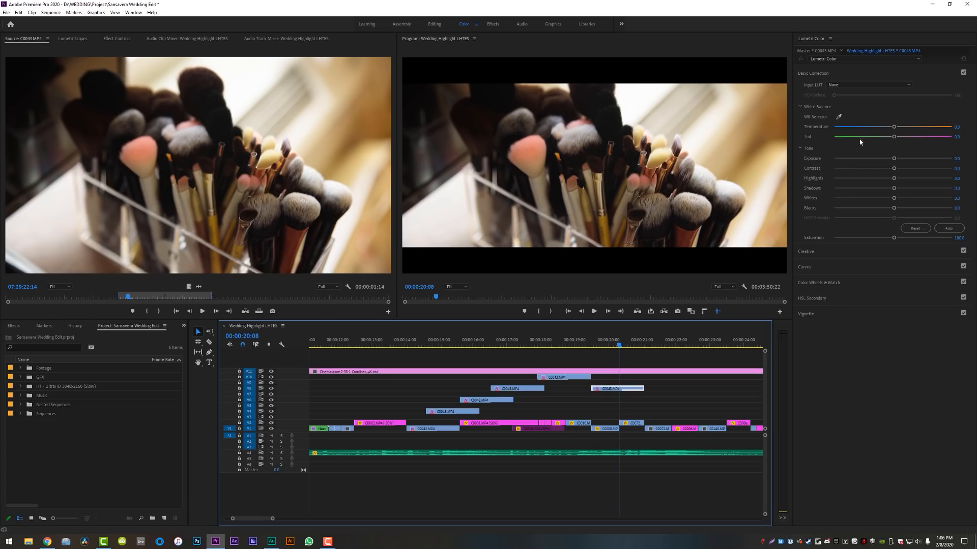
click(867, 85)
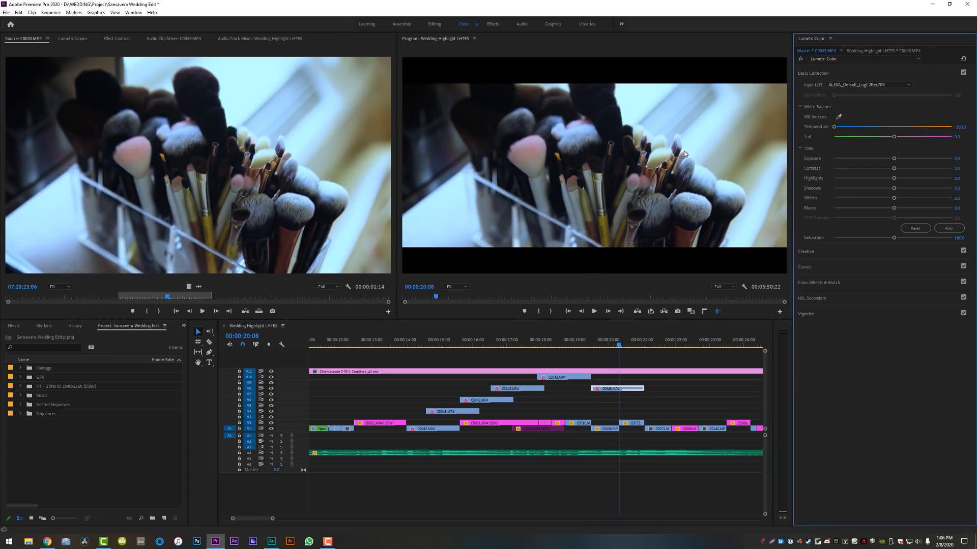
- Scrub between about 15 and 20 seconds to check the bluish brushes copies
click(513, 347)
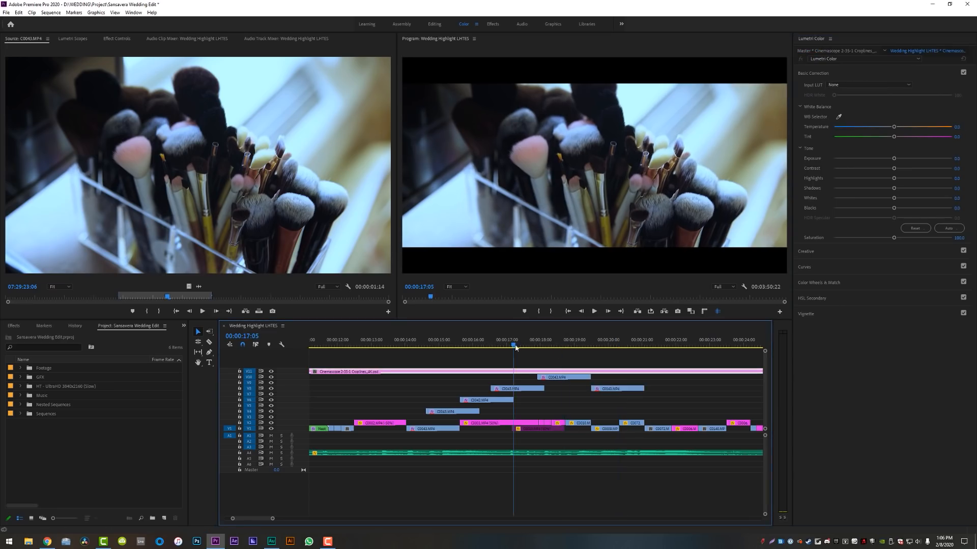
click(438, 340)
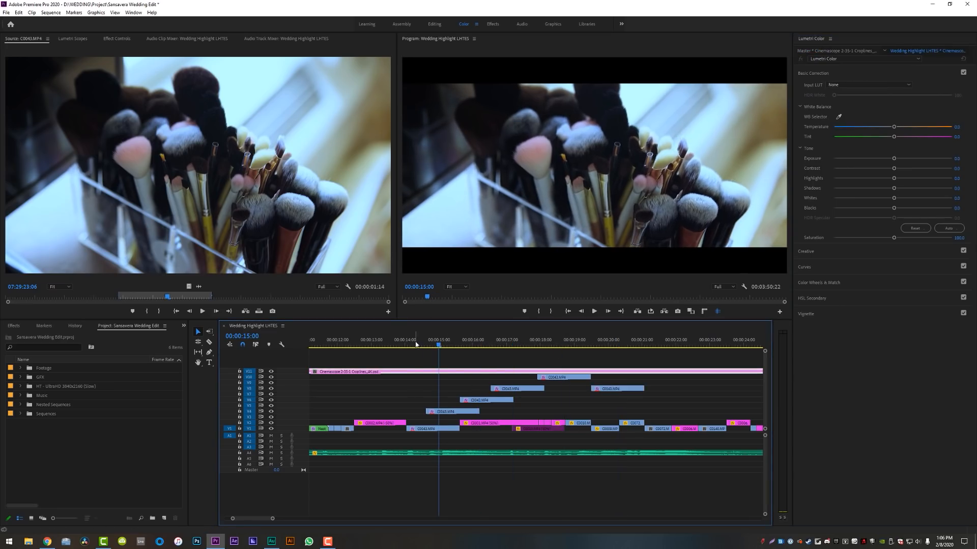
click(438, 344)
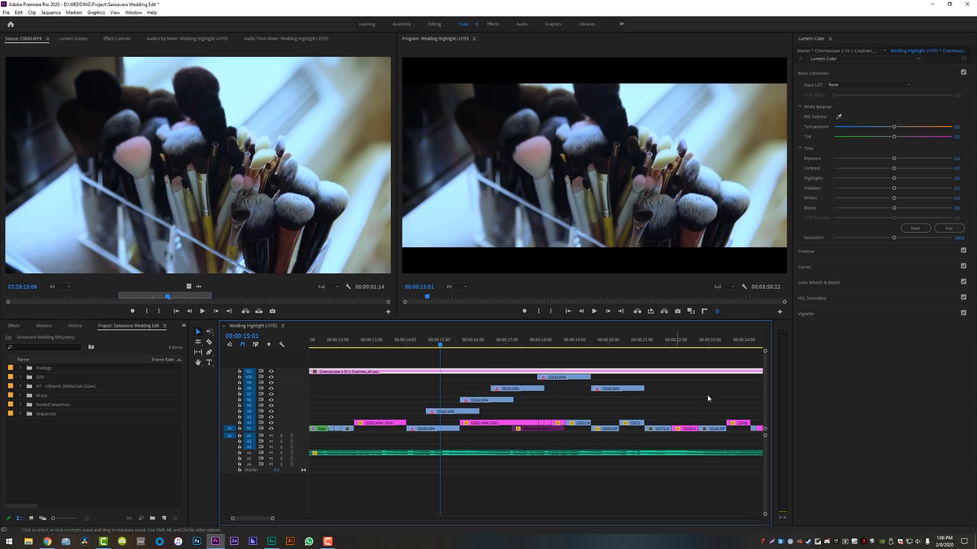
click(514, 342)
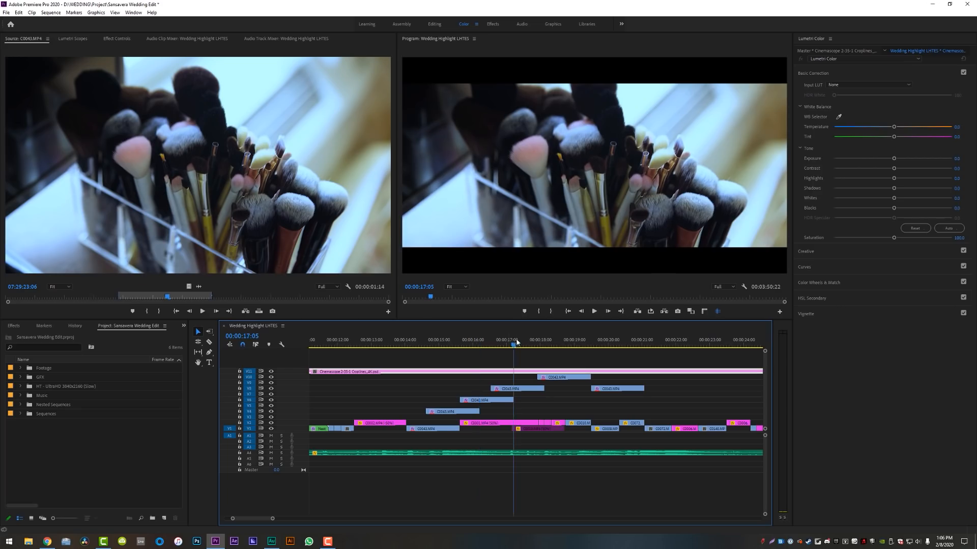
click(568, 341)
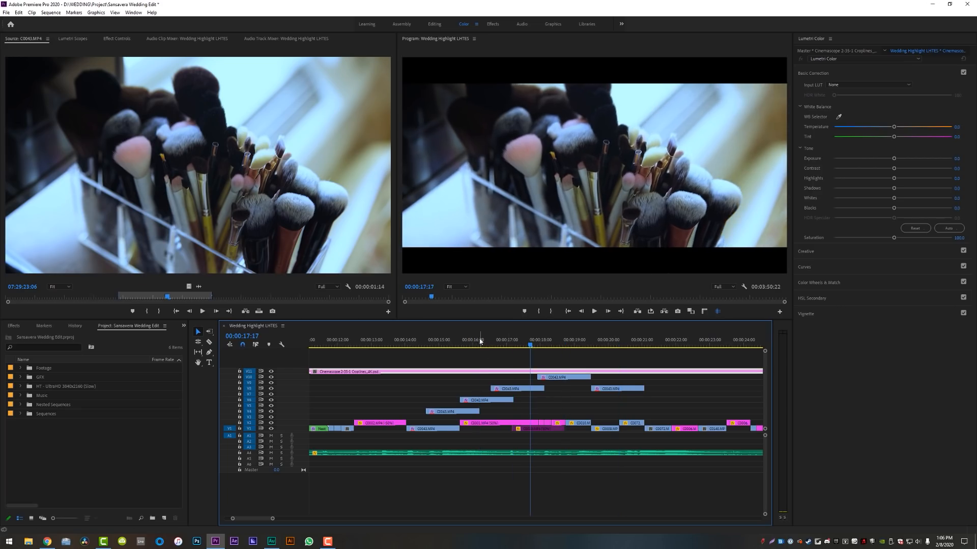
click(479, 345)
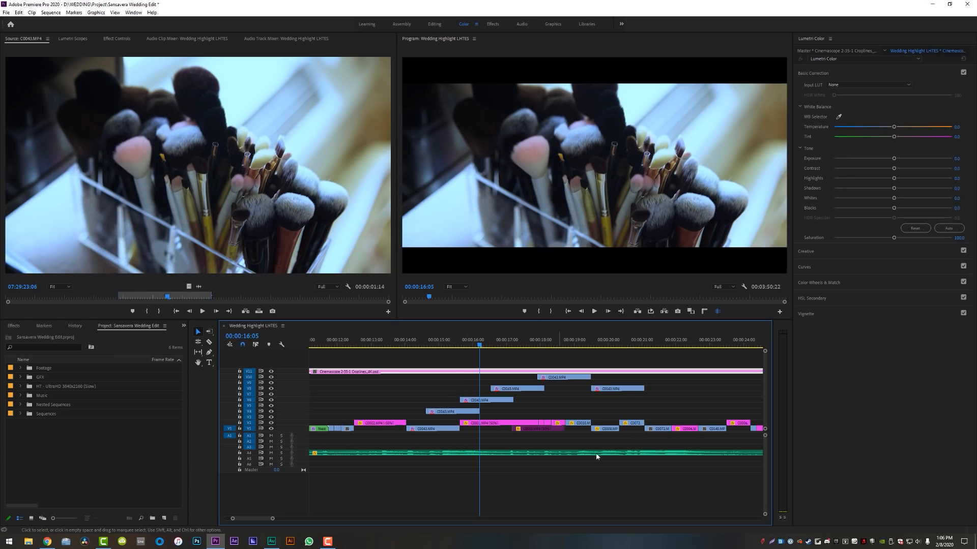
mouse_move(577, 442)
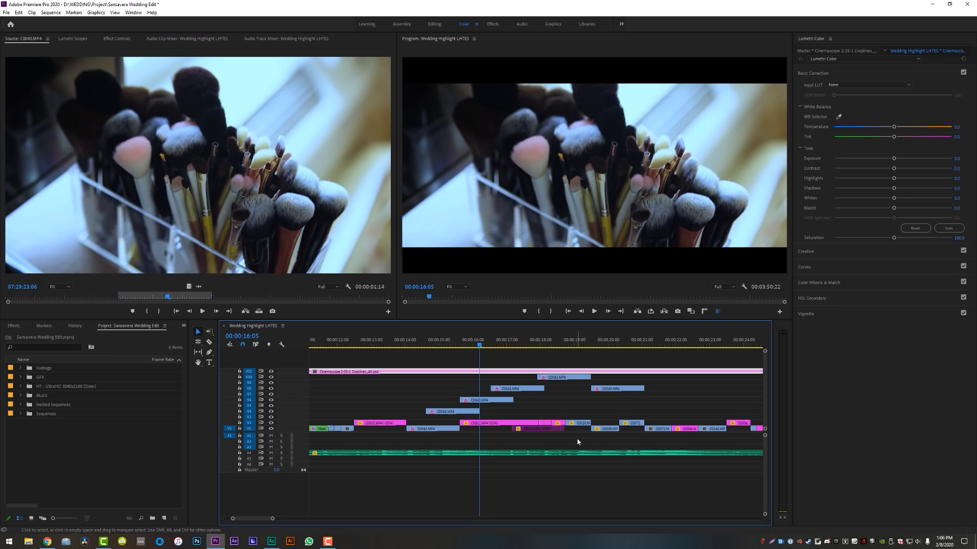